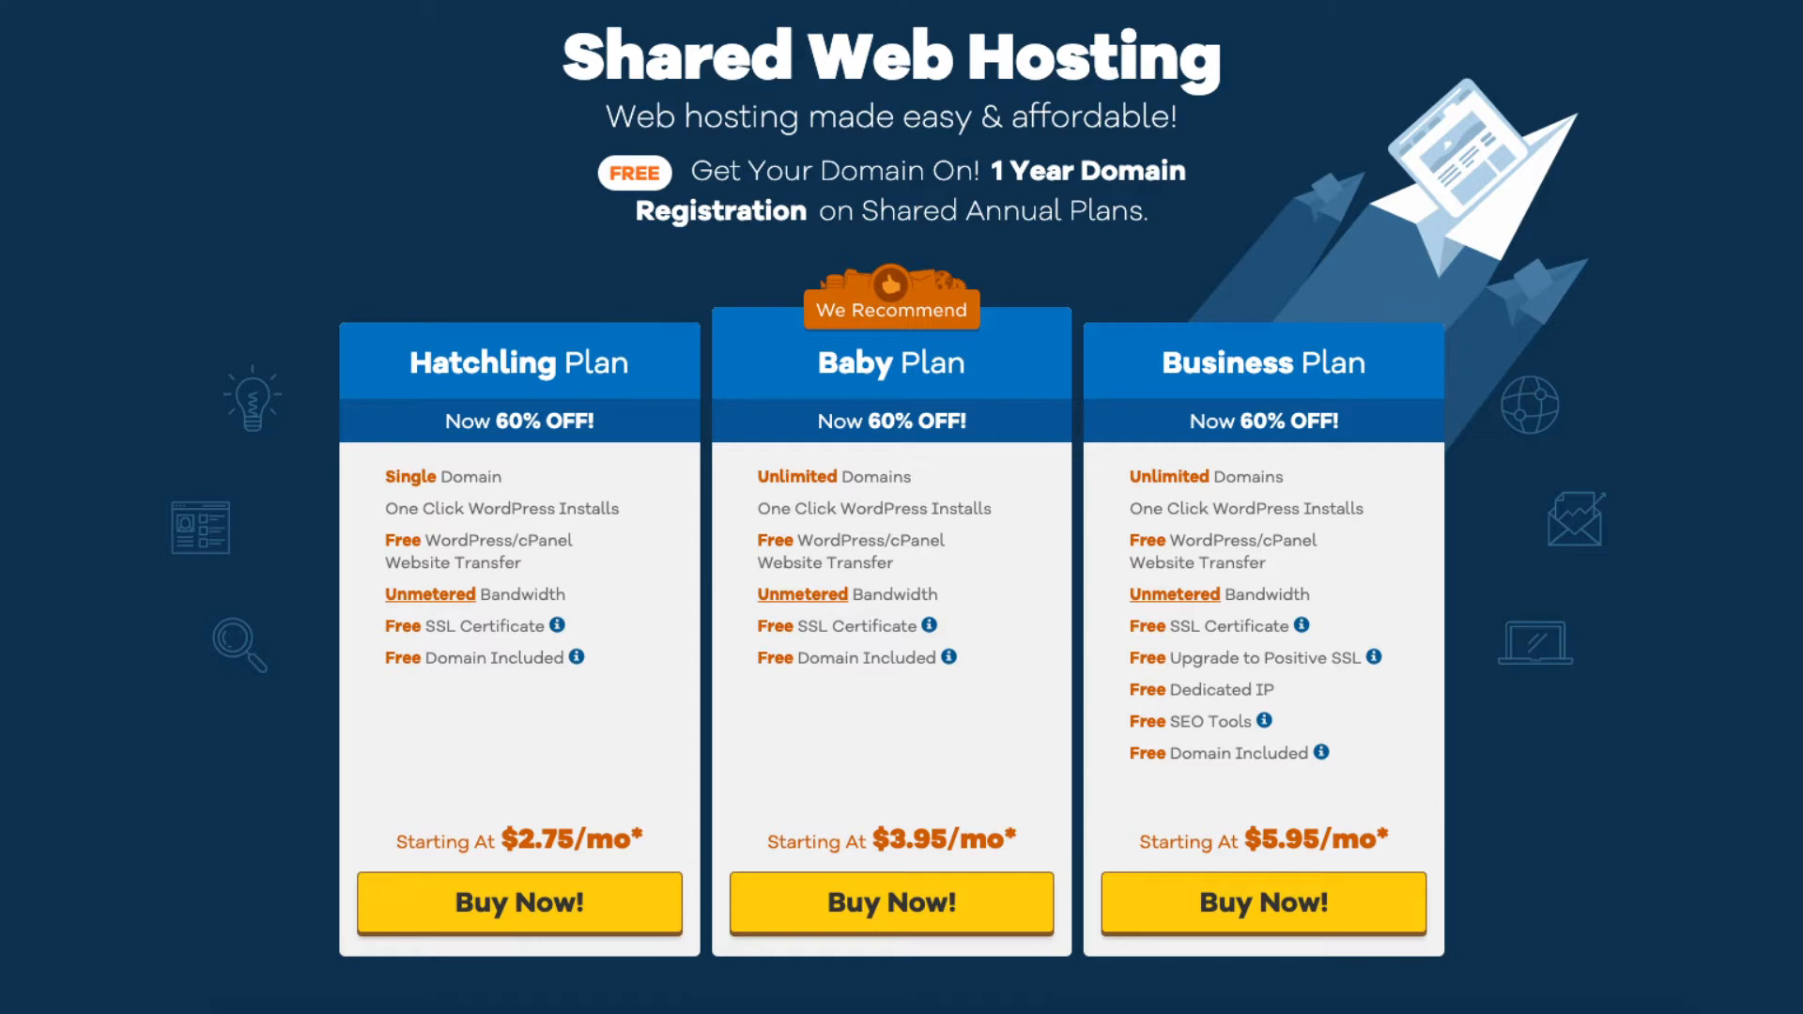
# Step: Choose Buy Now on the Hatchling shared hosting plan to begin checkout
pyautogui.click(519, 904)
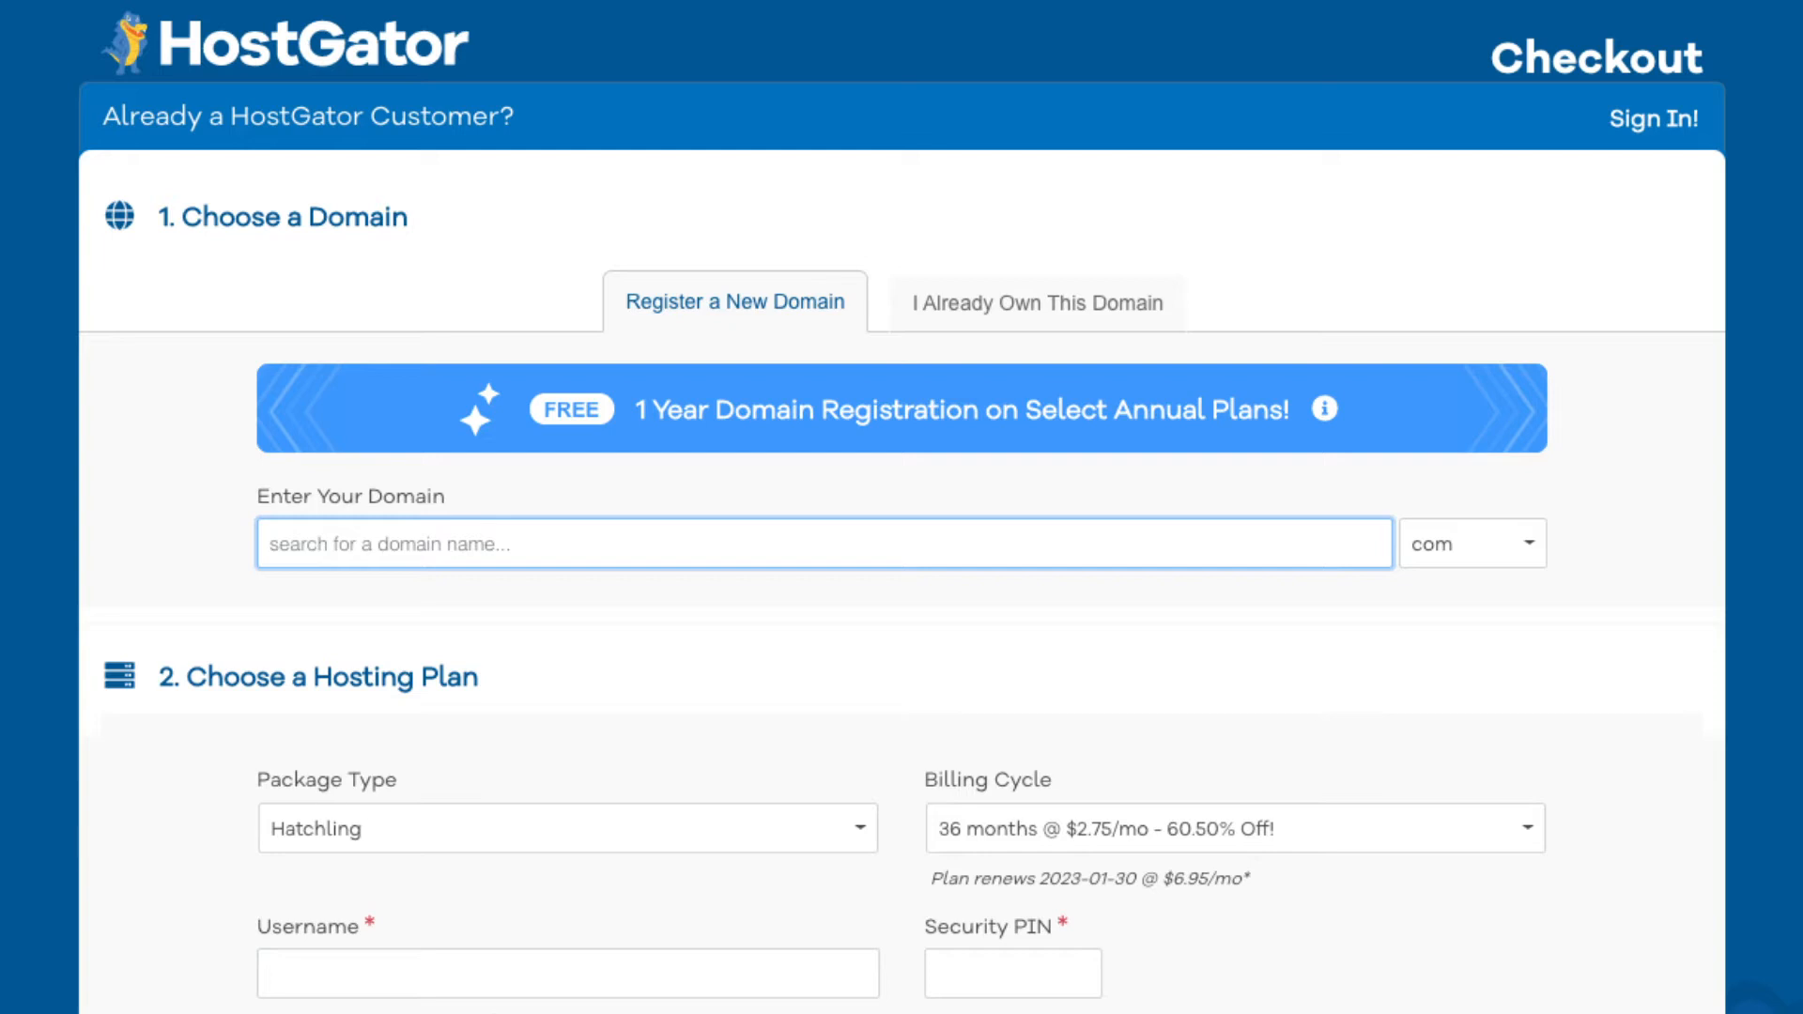
# Step: Search the domain testsite, find it taken, then search testexamplesite and keep testexamplesite.com
pyautogui.click(1484, 551)
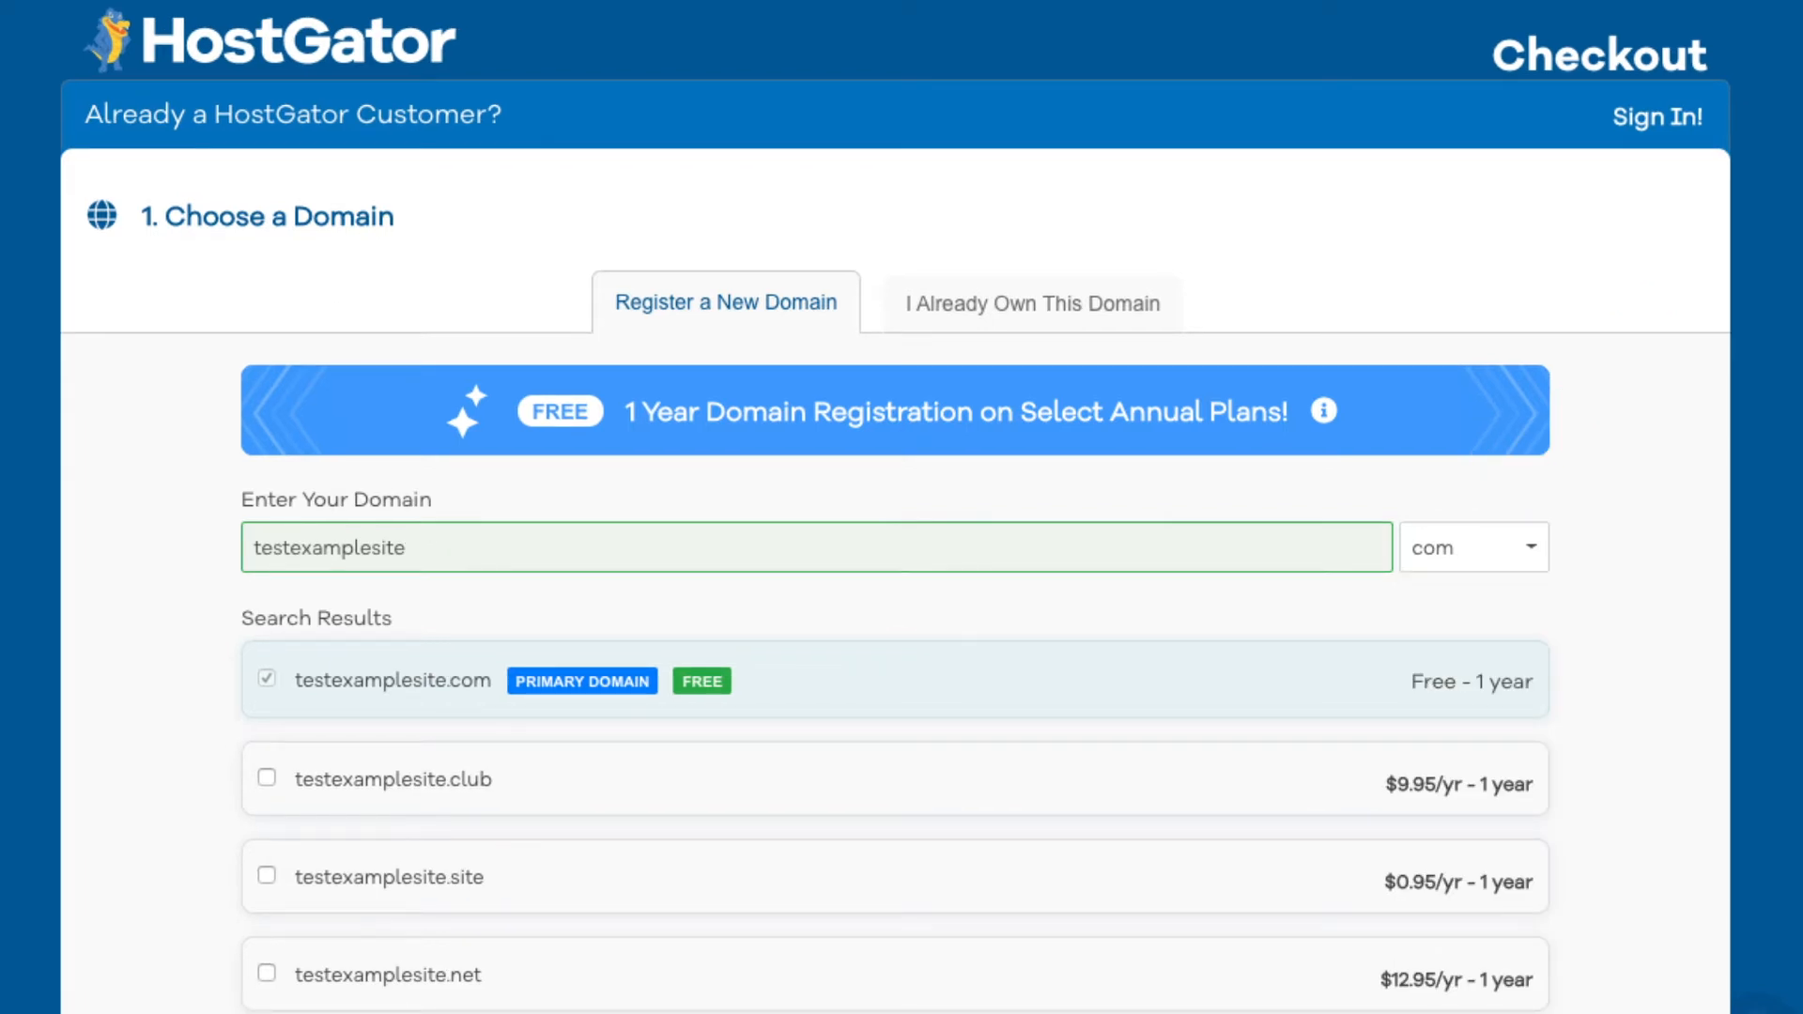
pyautogui.write('testsite')
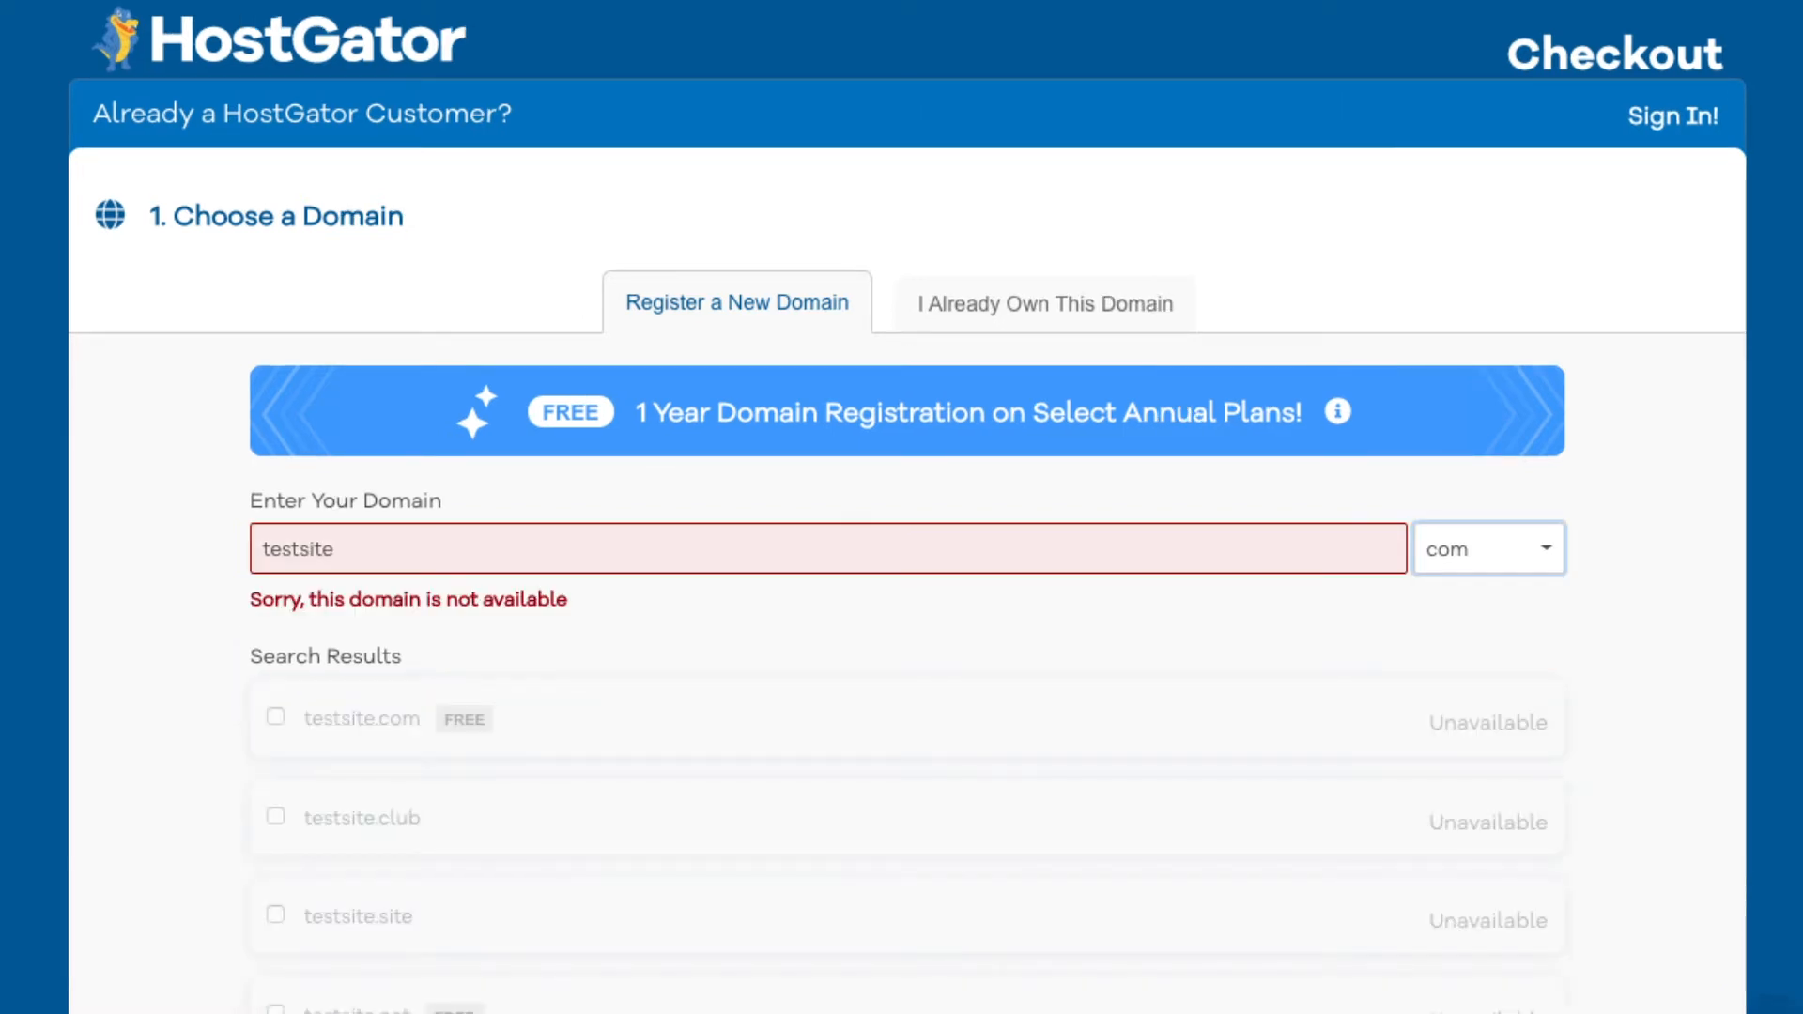
pyautogui.write('testexamplesite')
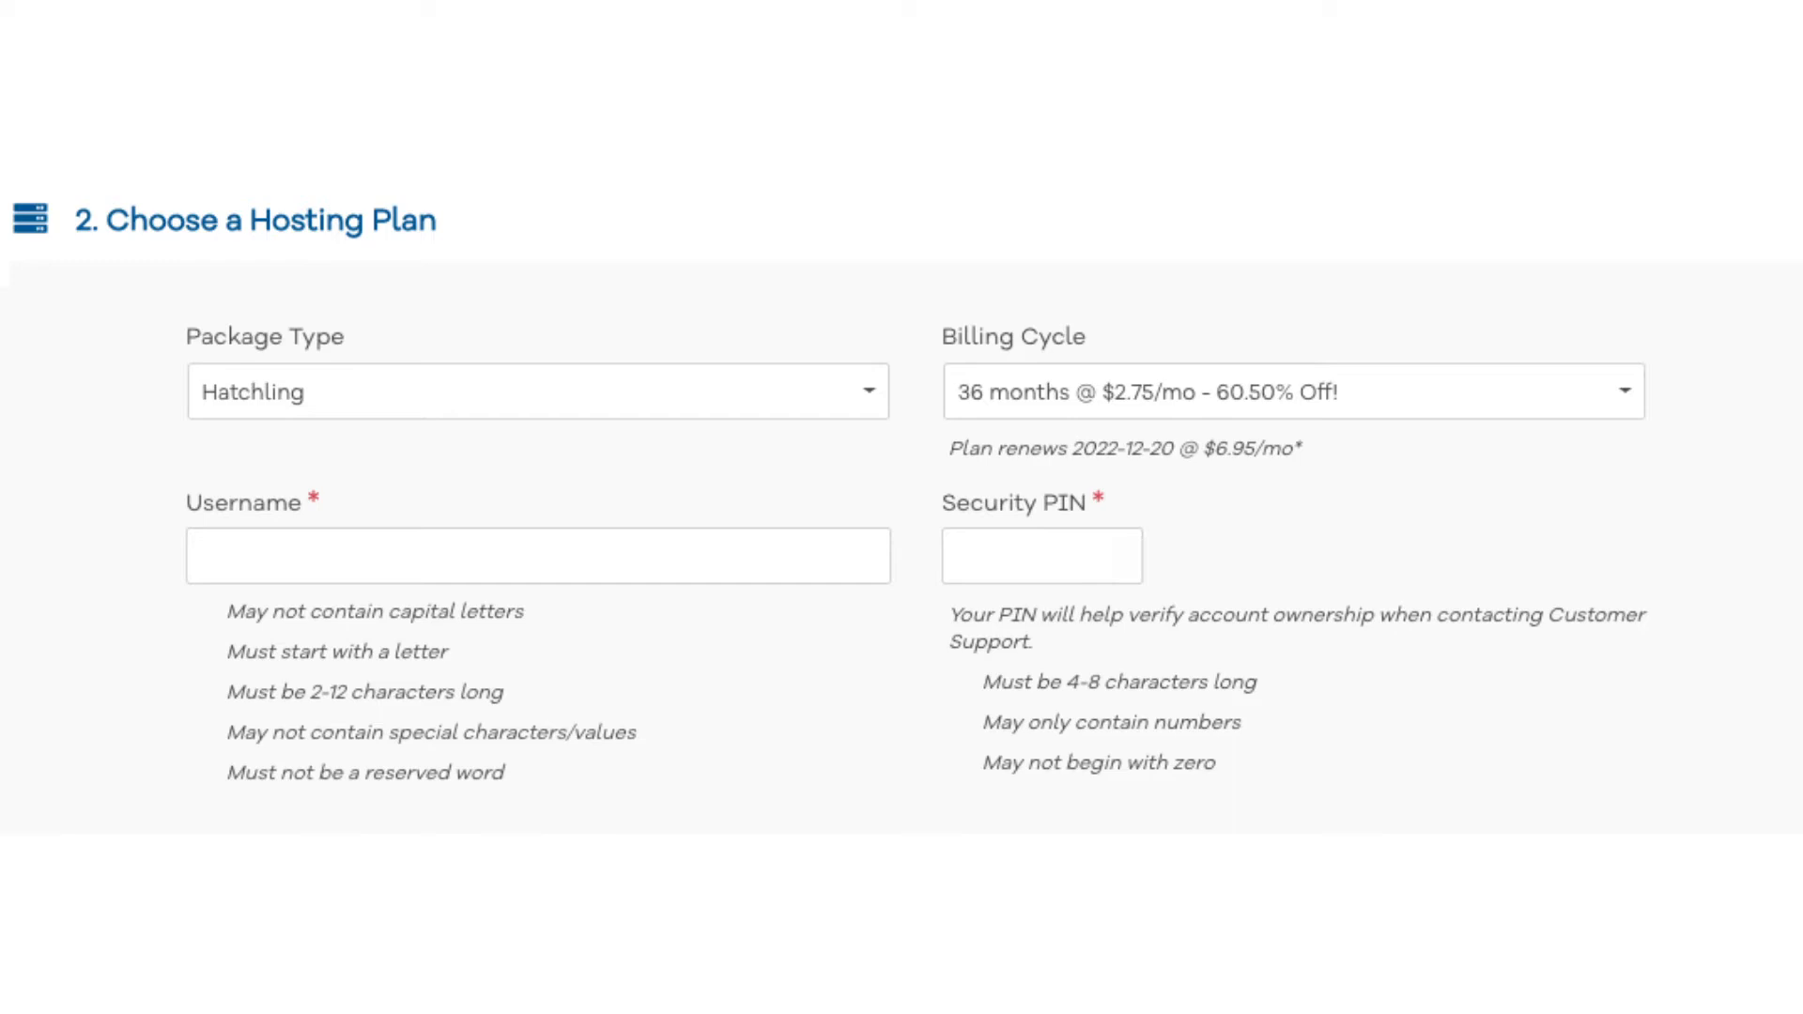
# Step: Enter the coupon code cupid60 in section 5 and validate it
pyautogui.click(1285, 390)
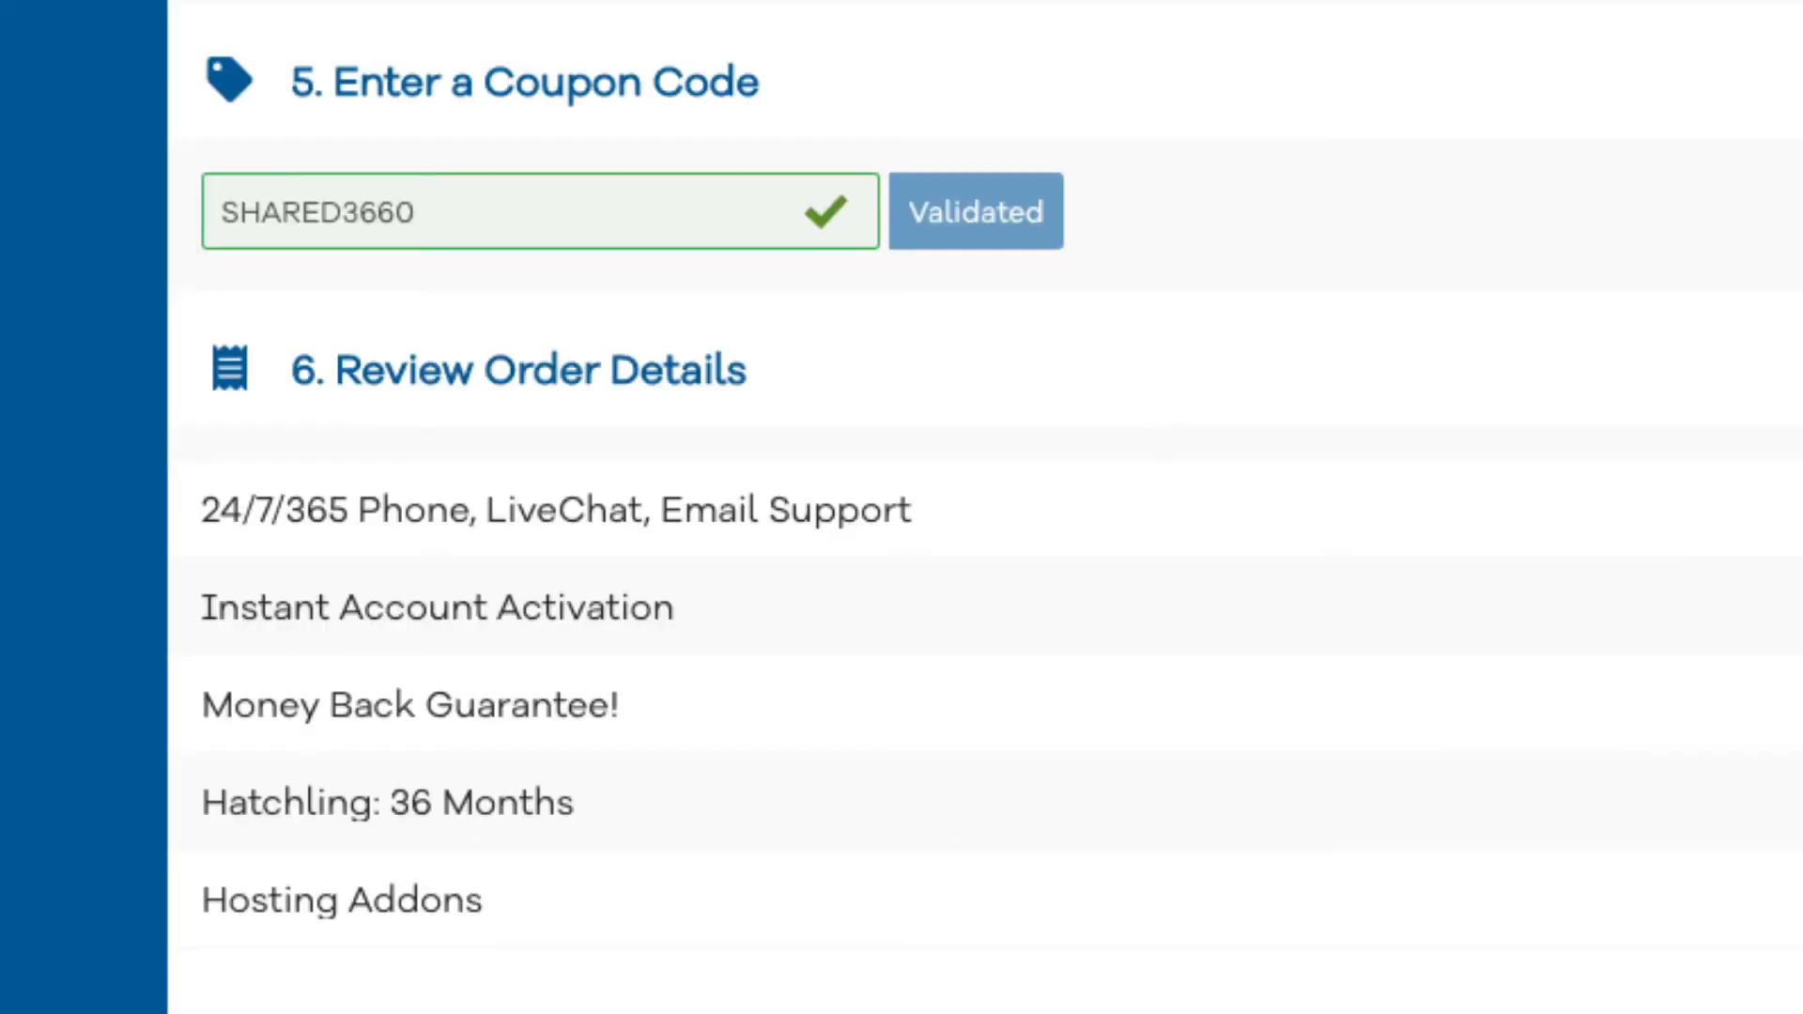
pyautogui.write('cupid60')
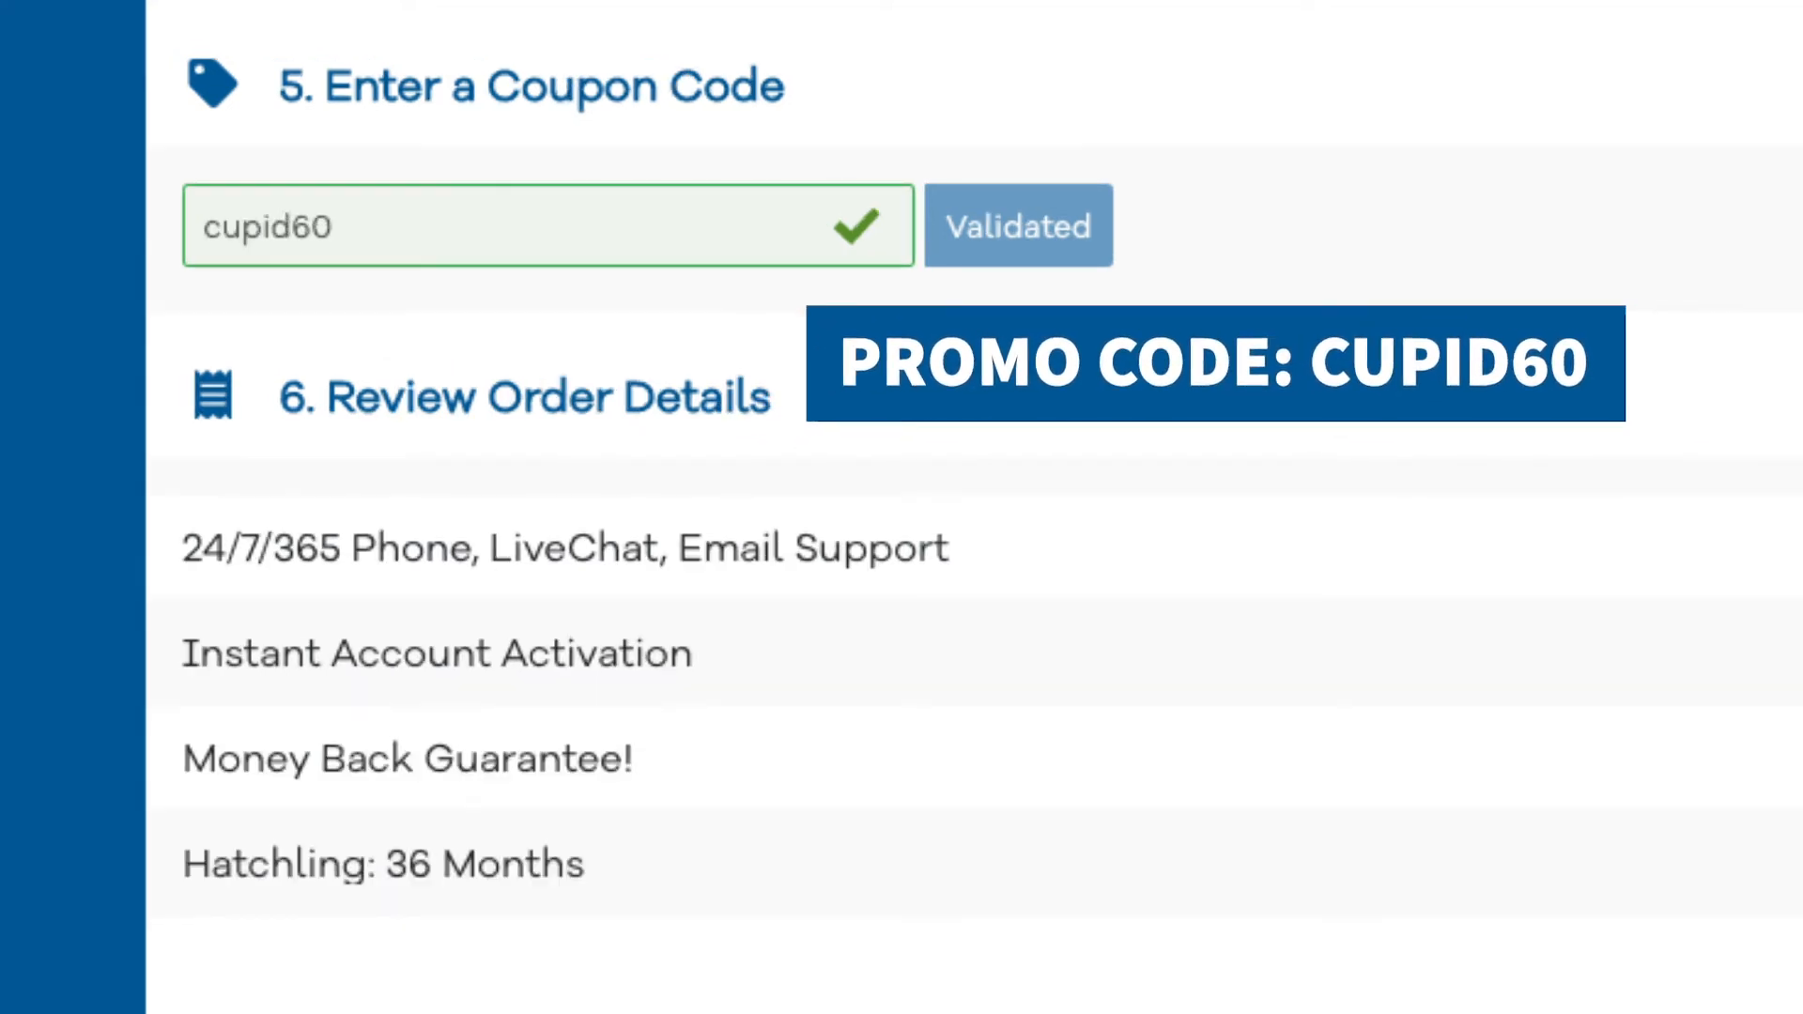
pyautogui.click(1289, 389)
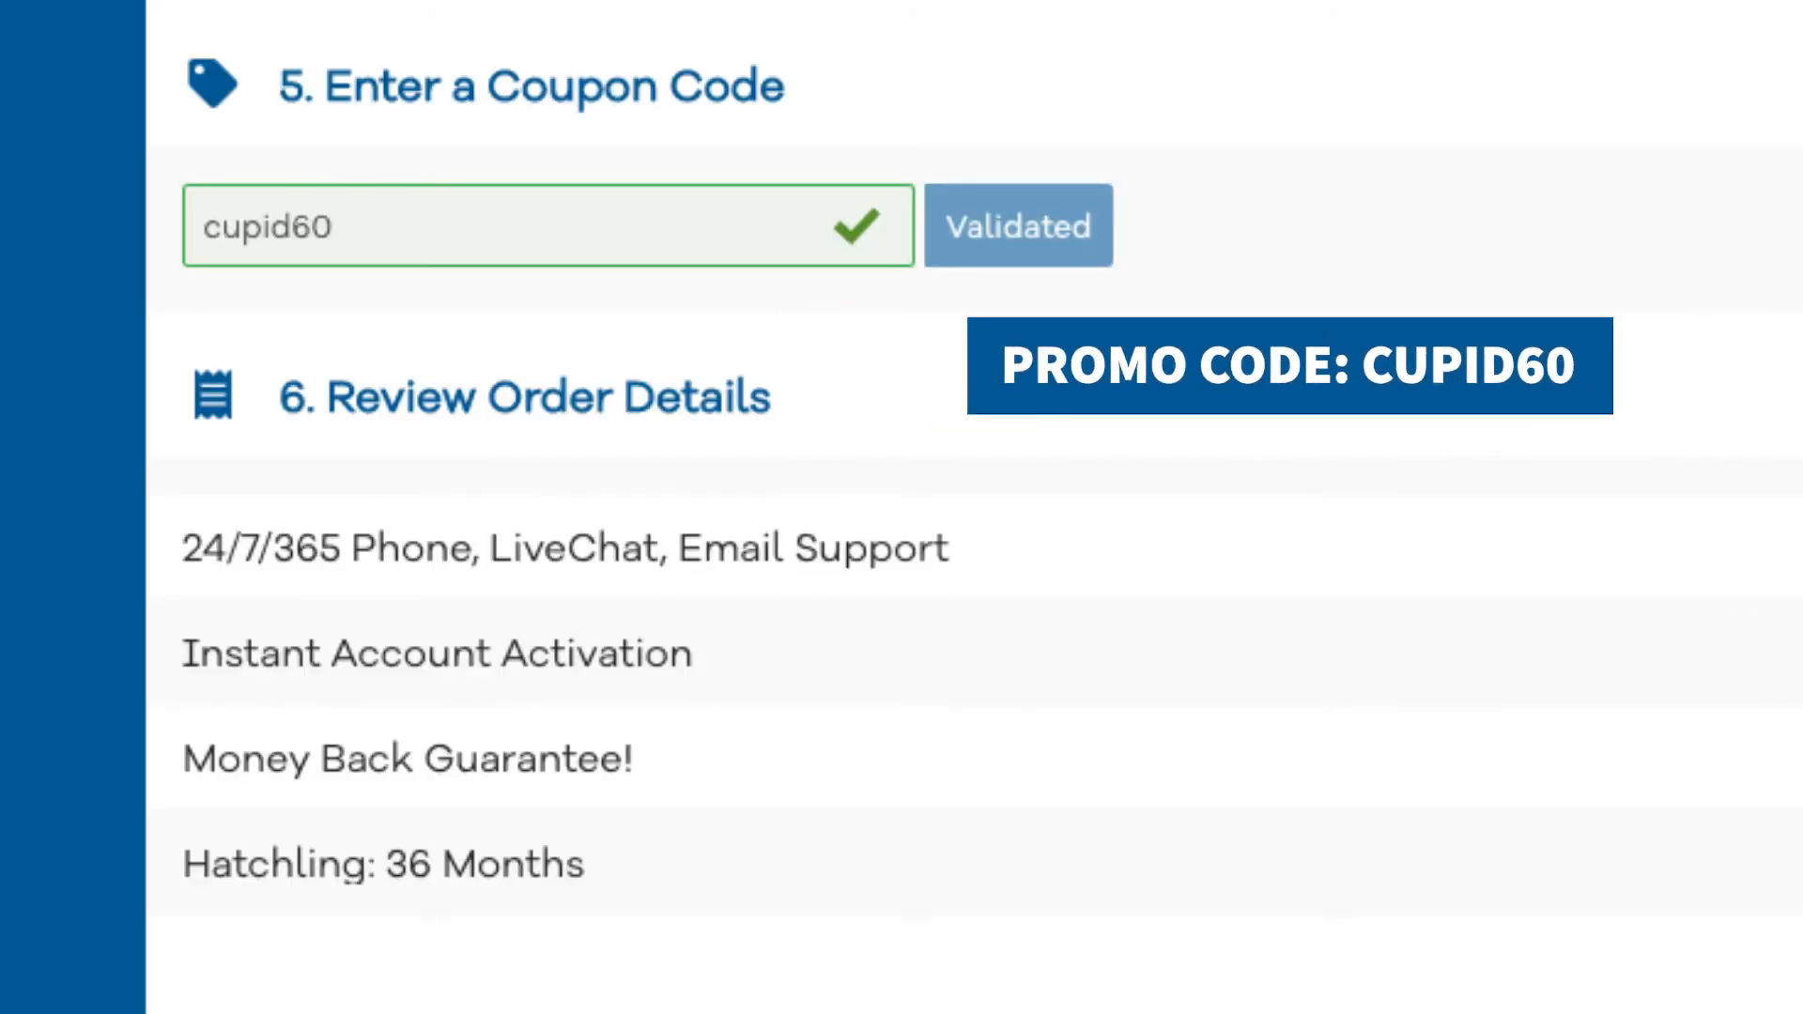
# Step: Agree to the Terms of Service and submit the order with Checkout Now
pyautogui.scroll(-3)
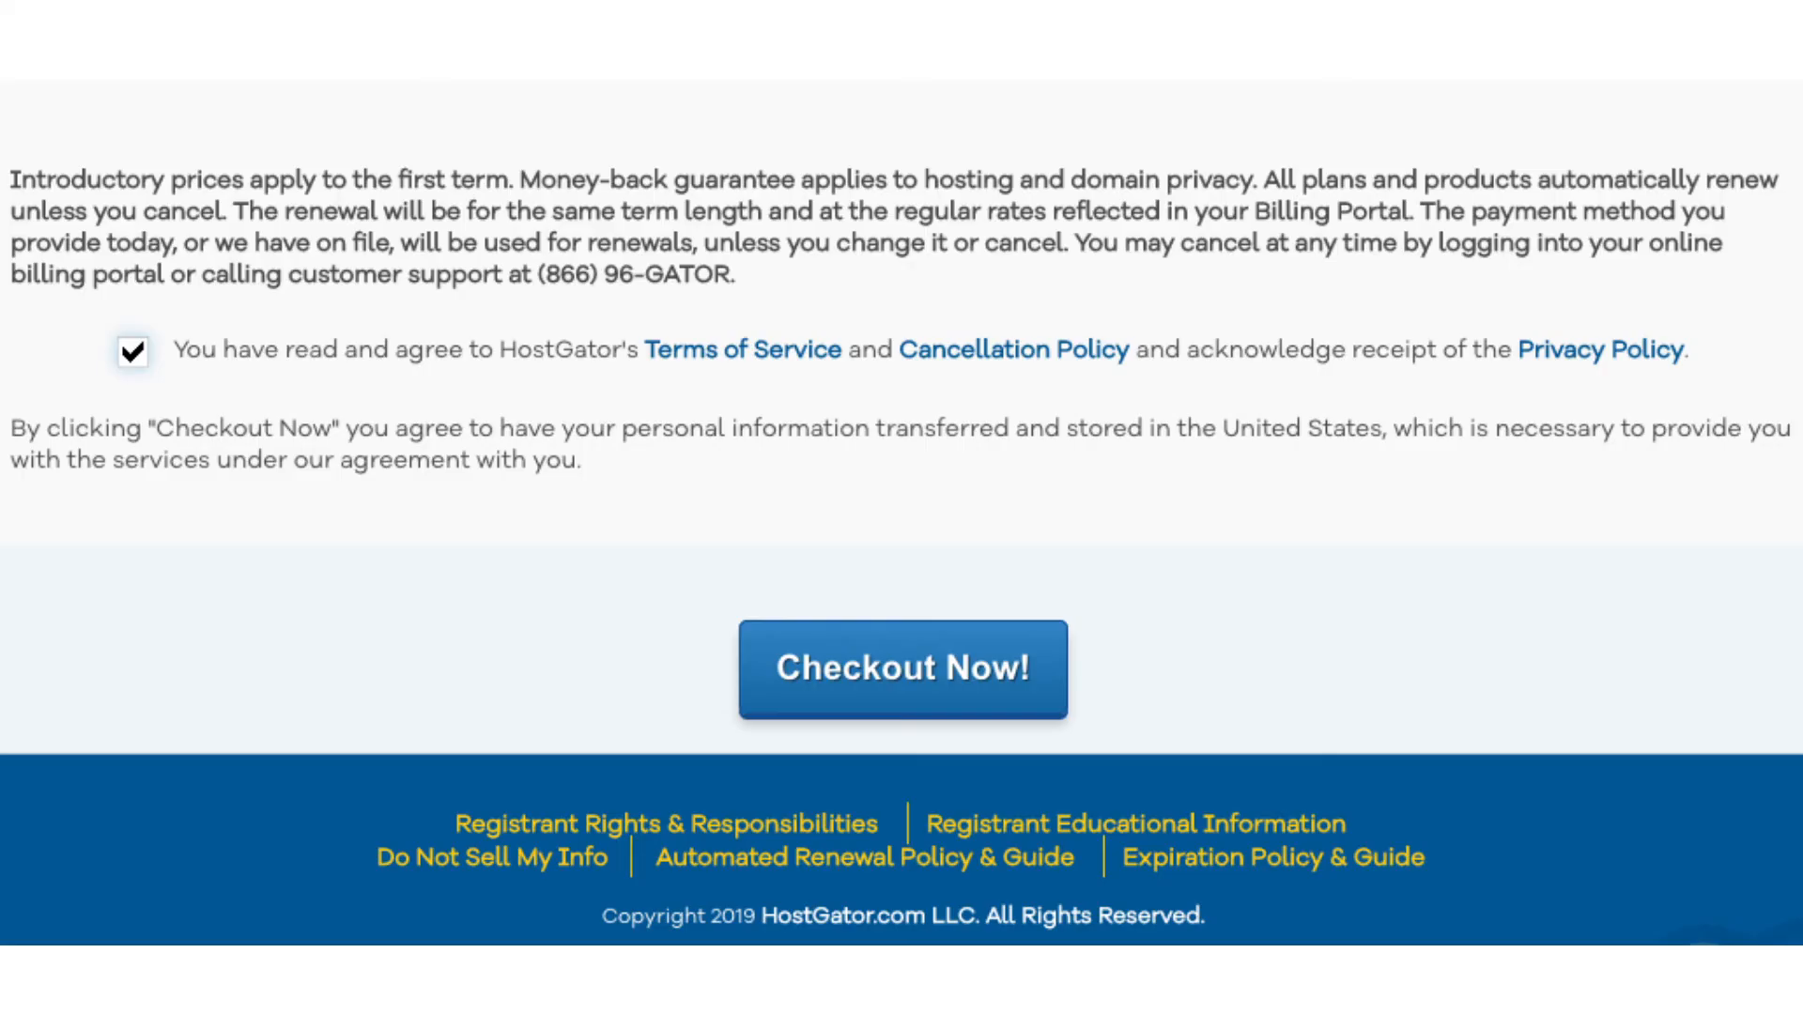
pyautogui.click(902, 669)
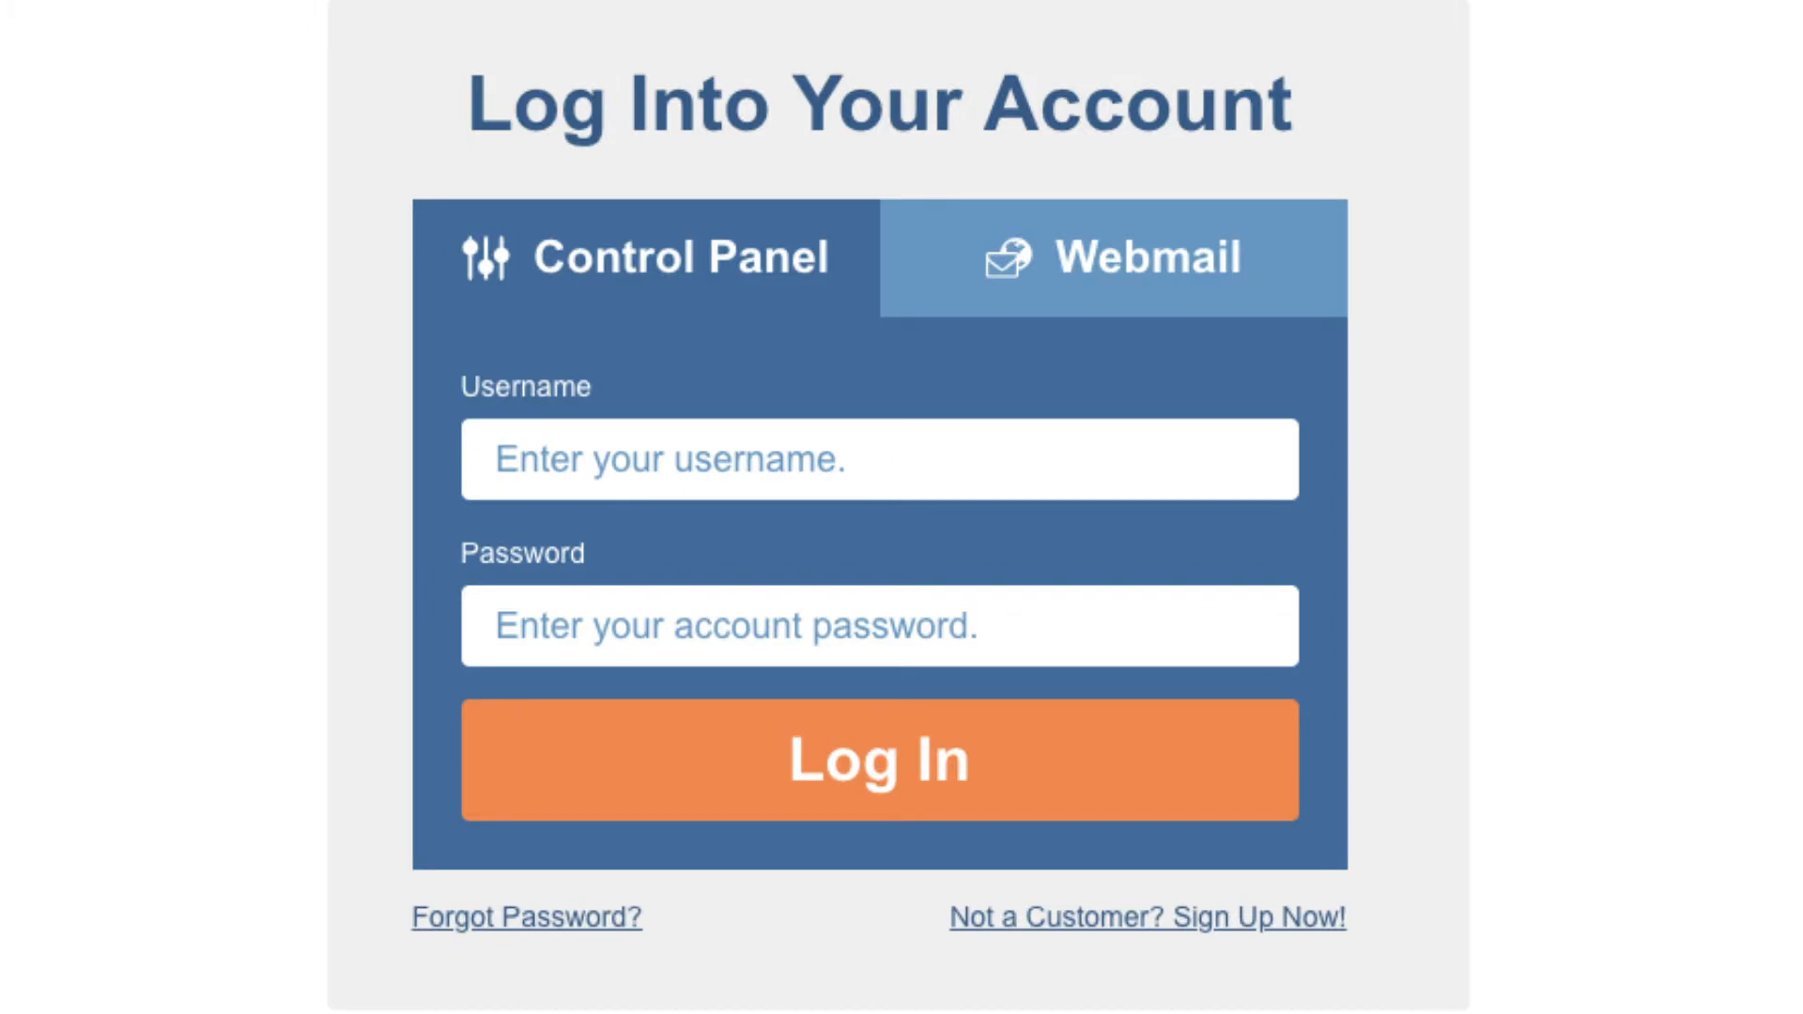
# Step: Log into the HostGator control panel and launch the WordPress Installer from Popular Links
pyautogui.click(878, 759)
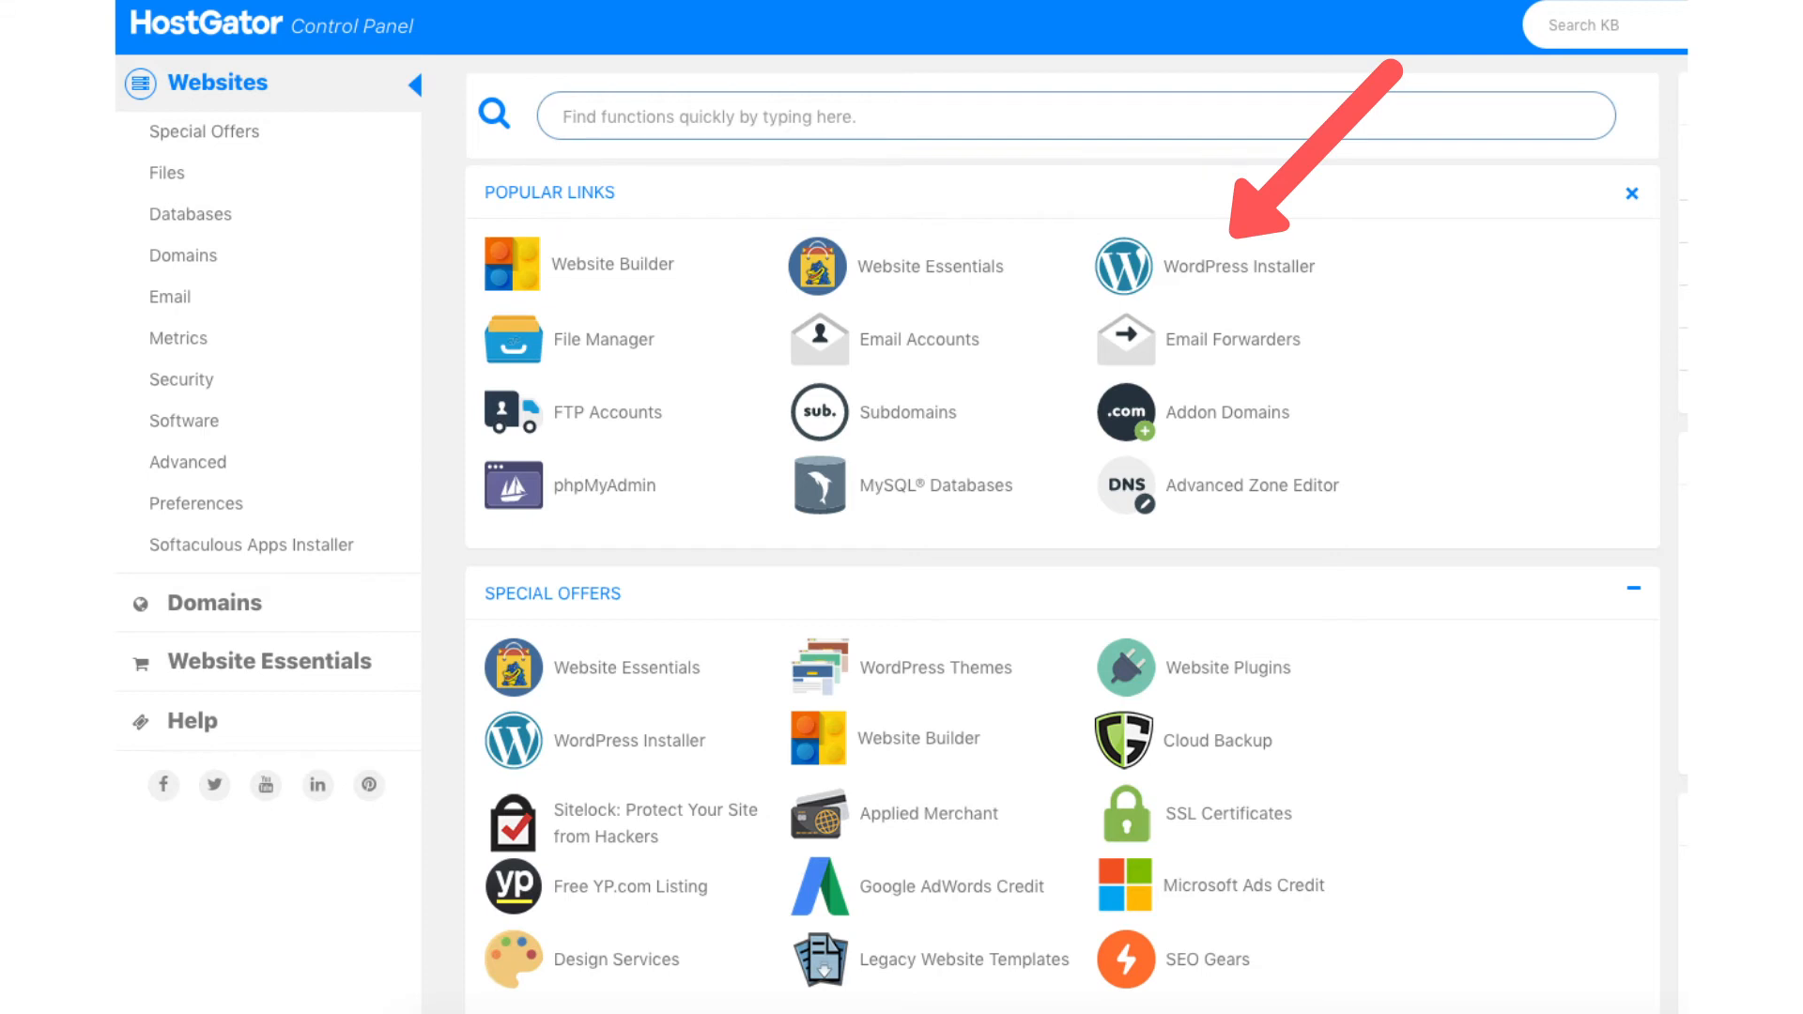
pyautogui.click(1124, 264)
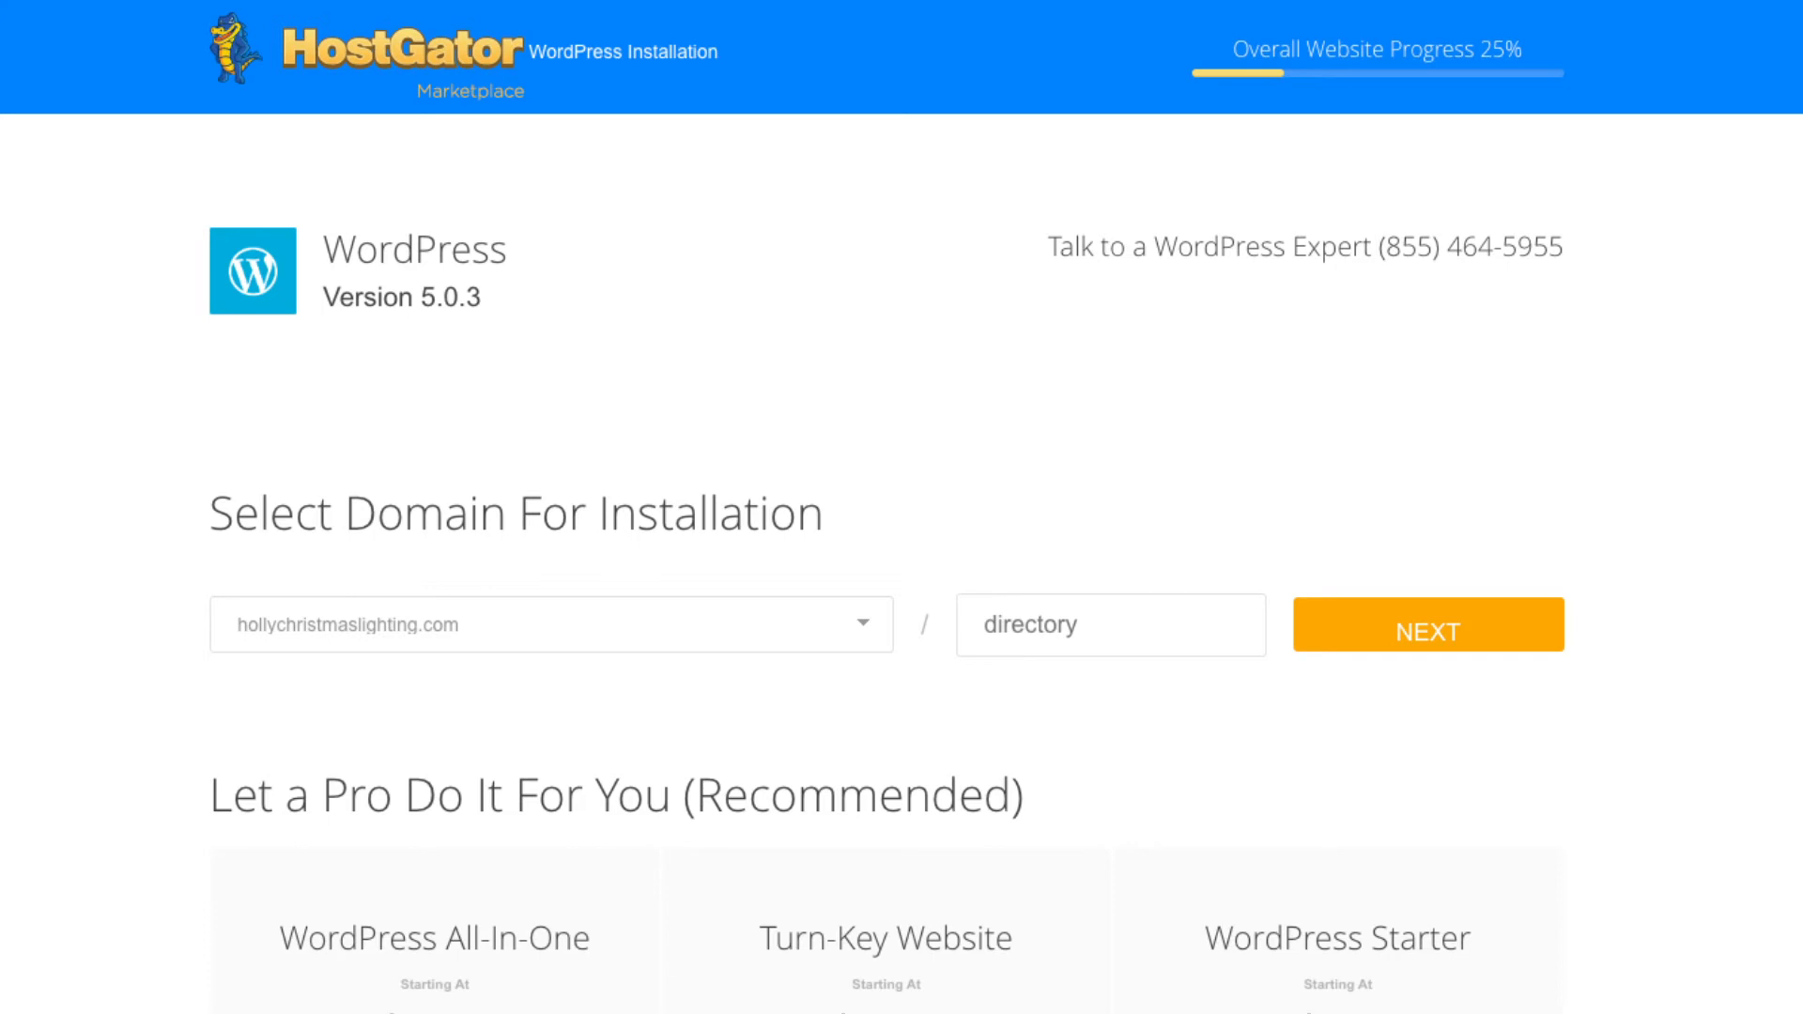
# Step: Continue with the selected domain to the WordPress install settings page
pyautogui.click(1428, 624)
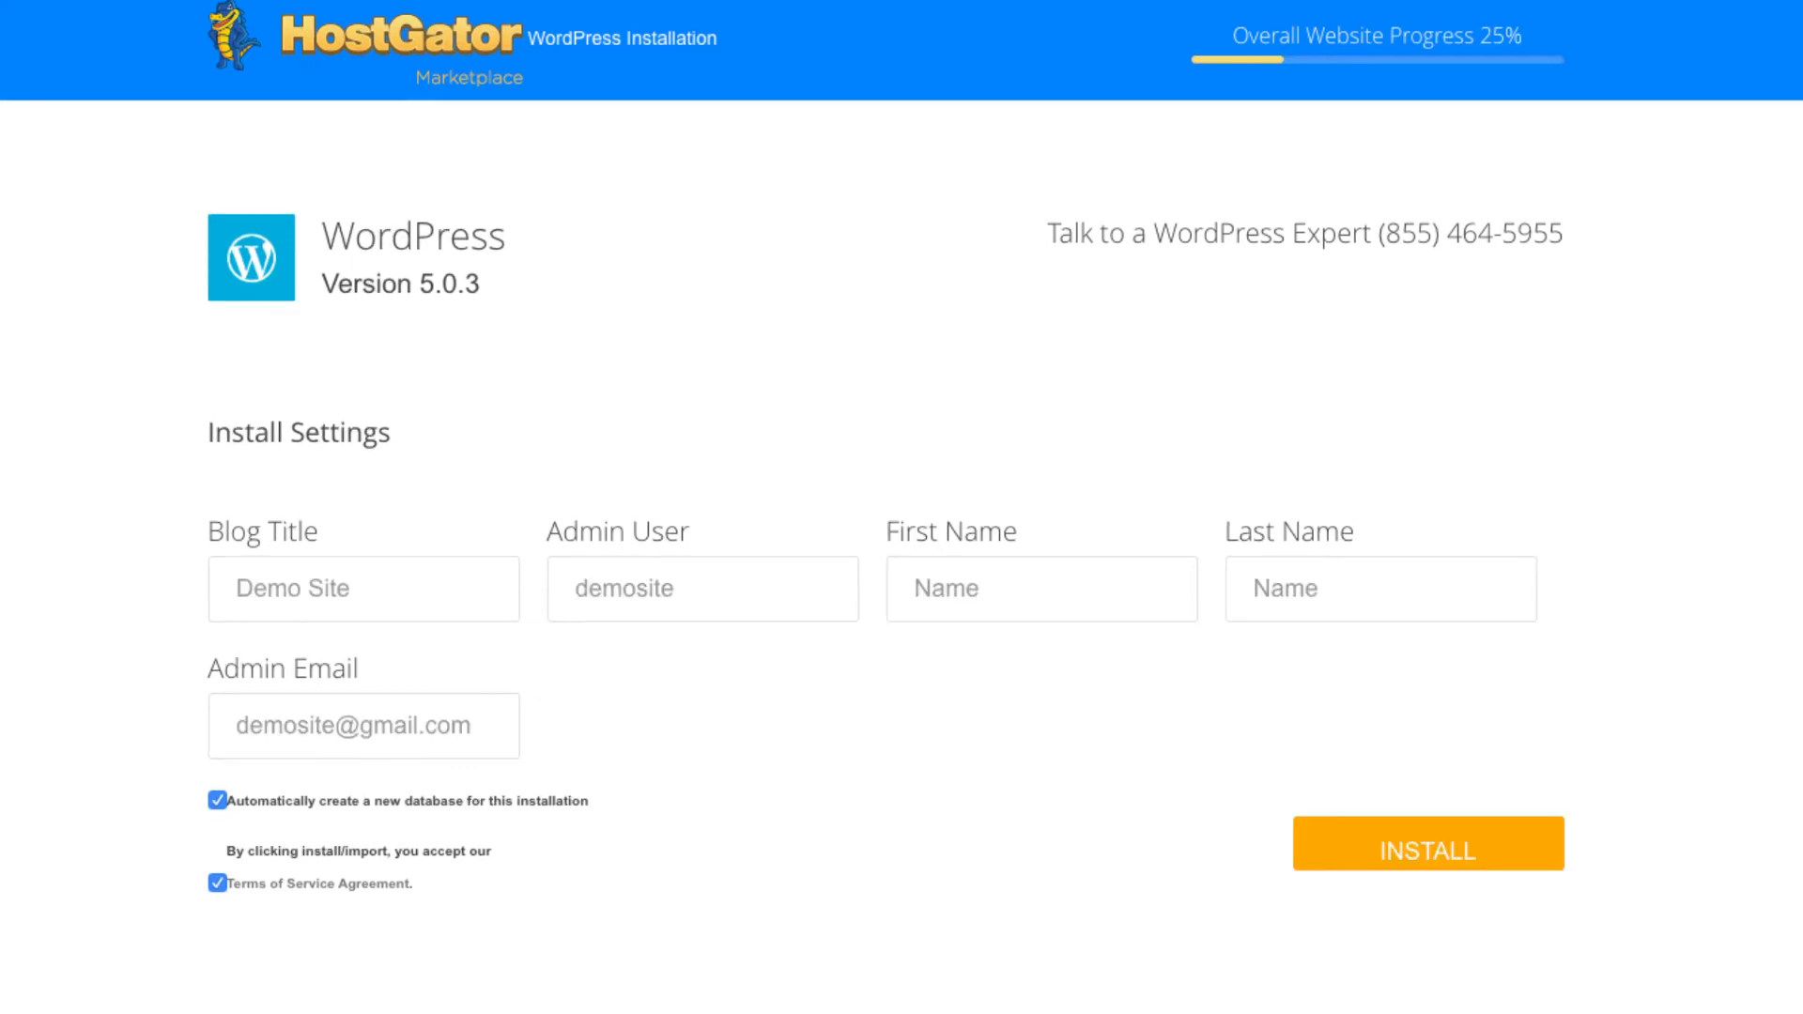
# Step: Install WordPress, then load testexamplesite.com/wp-admin in the browser
pyautogui.click(1425, 843)
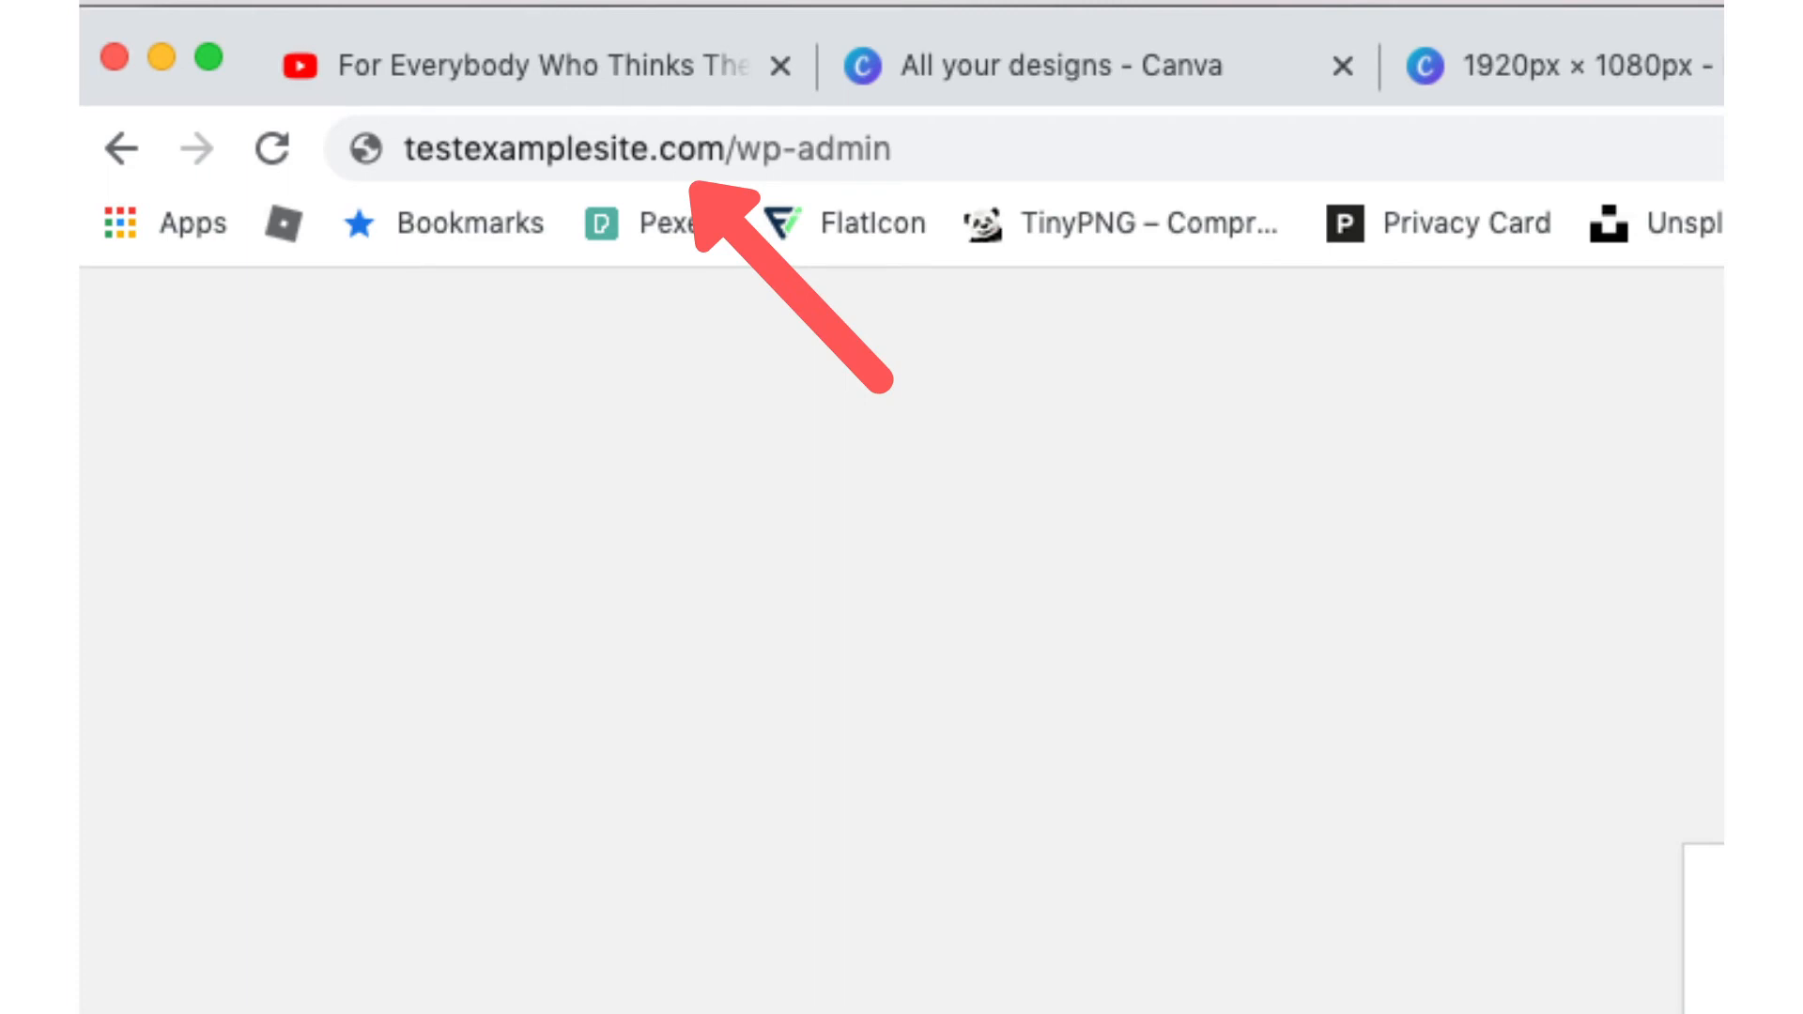
pyautogui.click(644, 150)
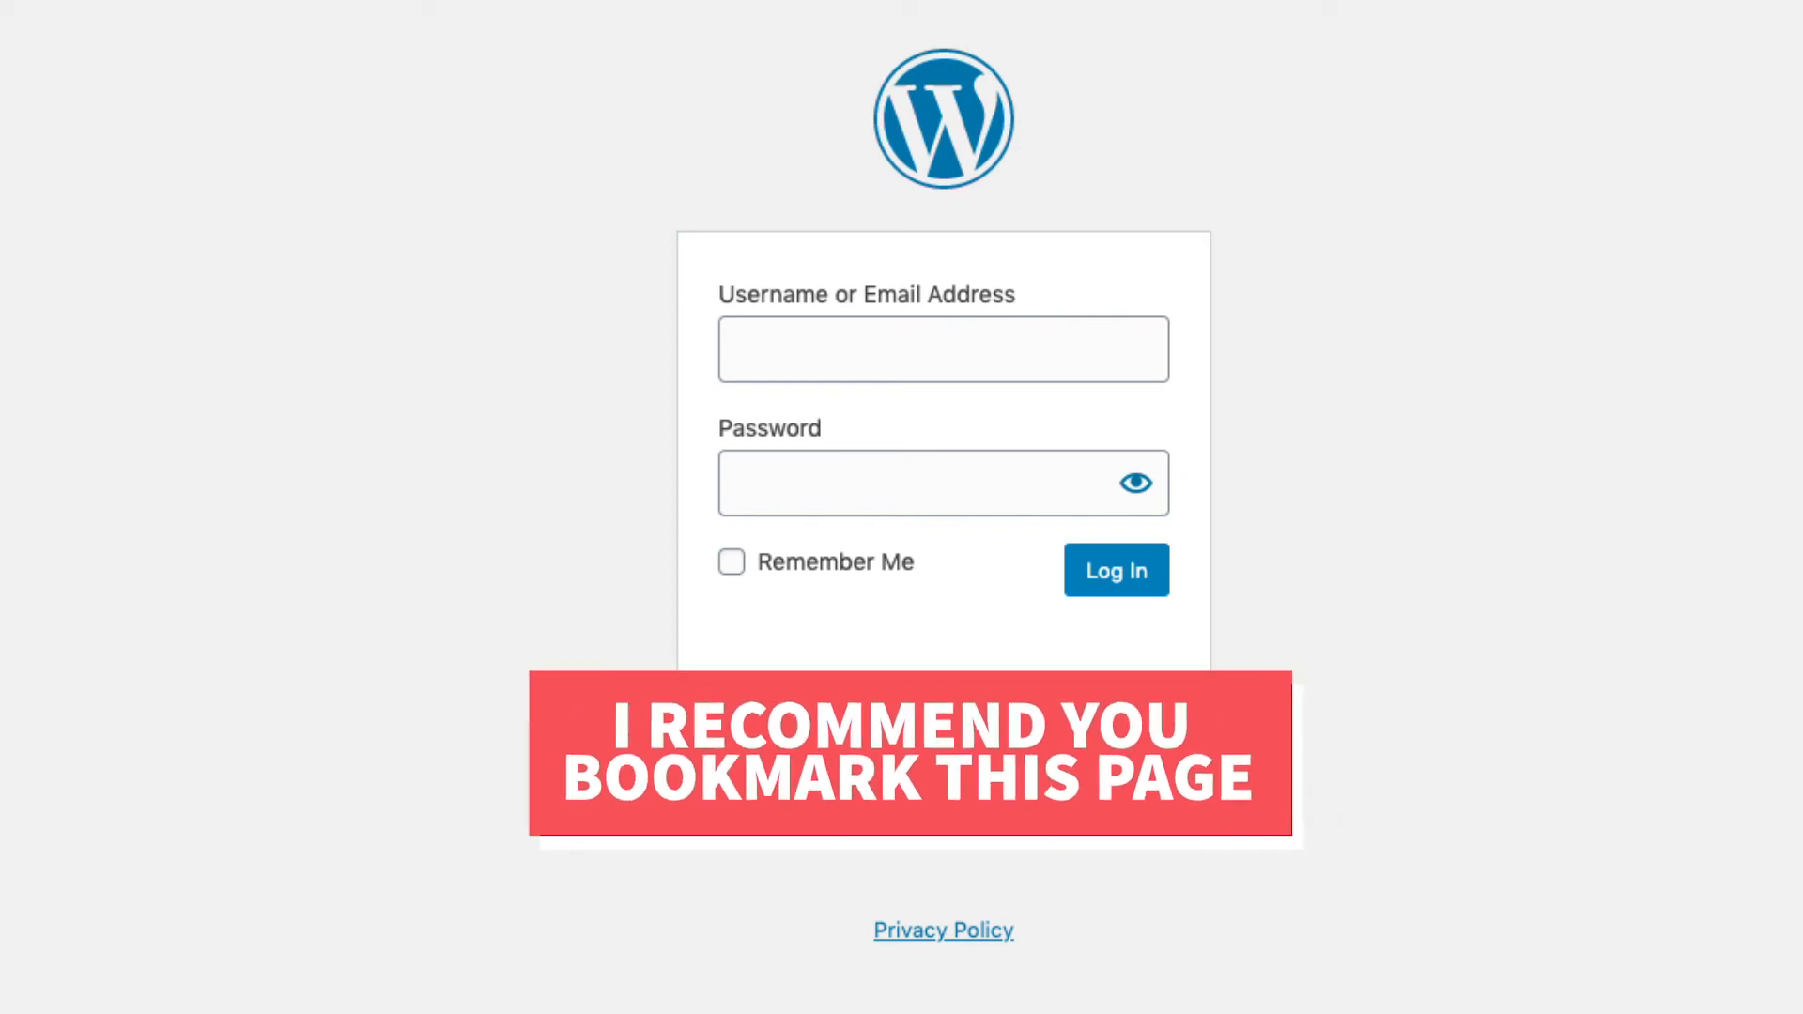
# Step: Log in with the admin username and password to reach the WordPress Dashboard
pyautogui.click(1114, 569)
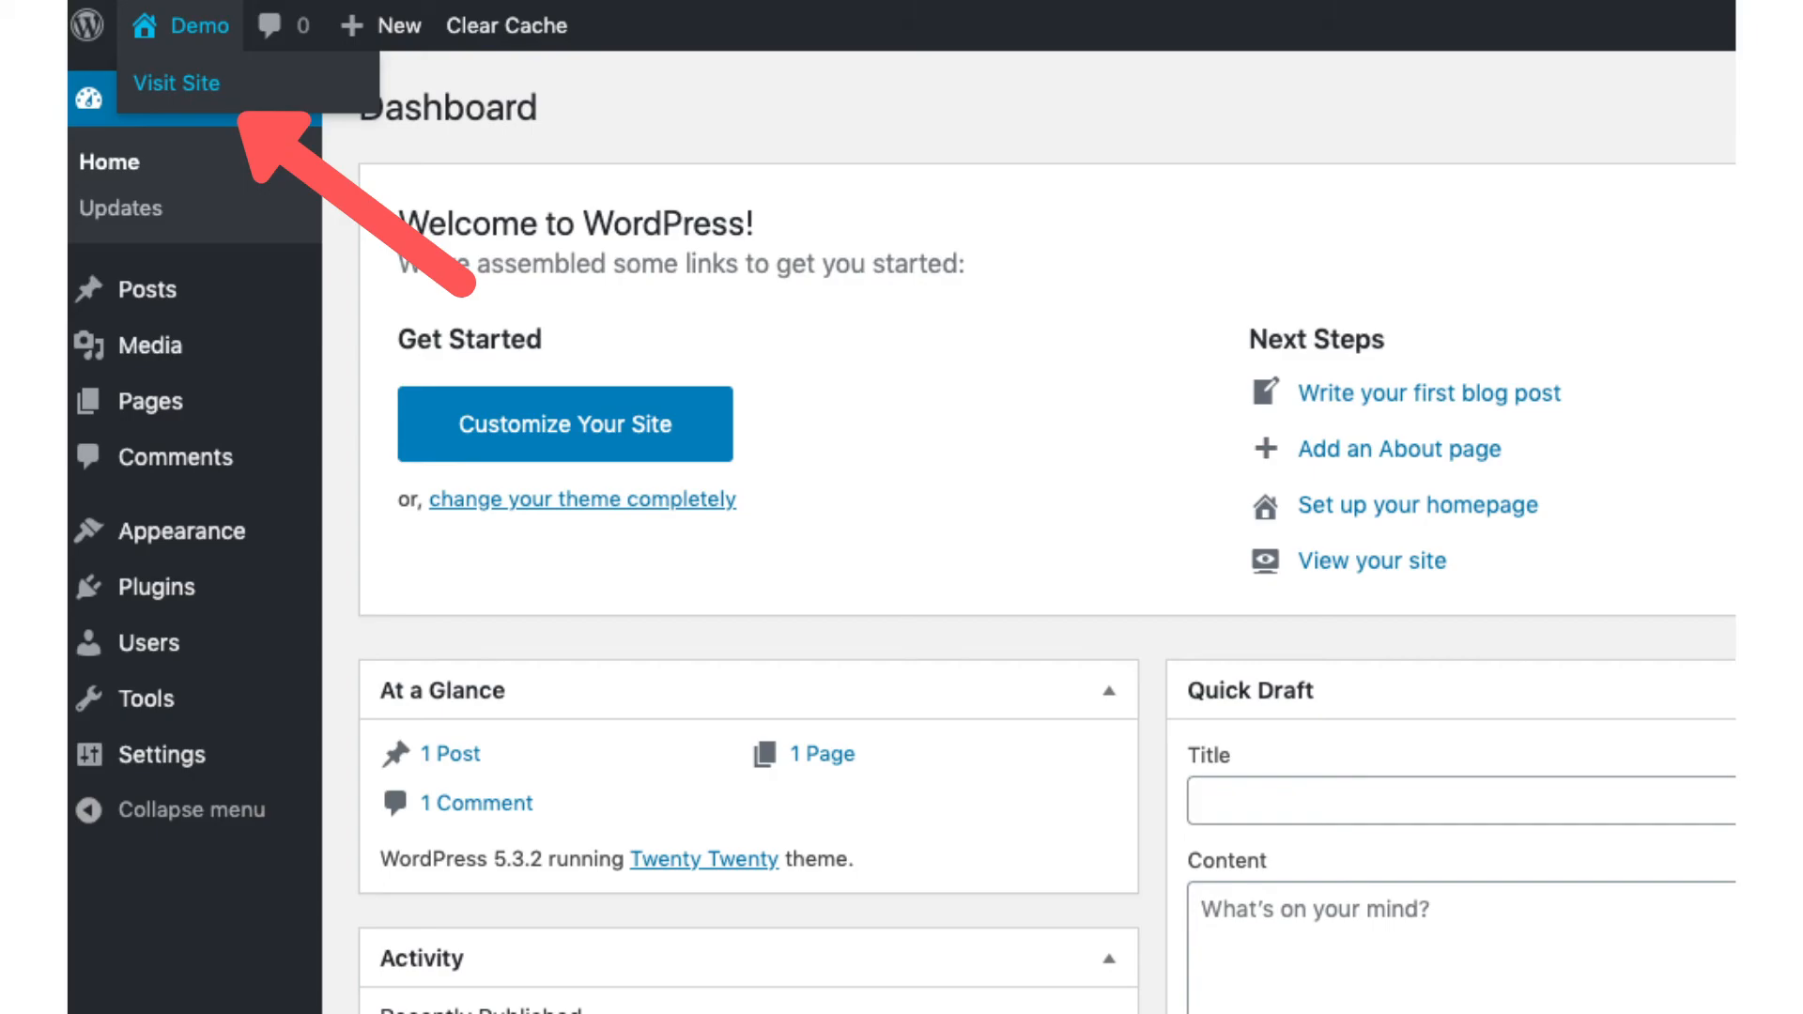
pyautogui.click(176, 82)
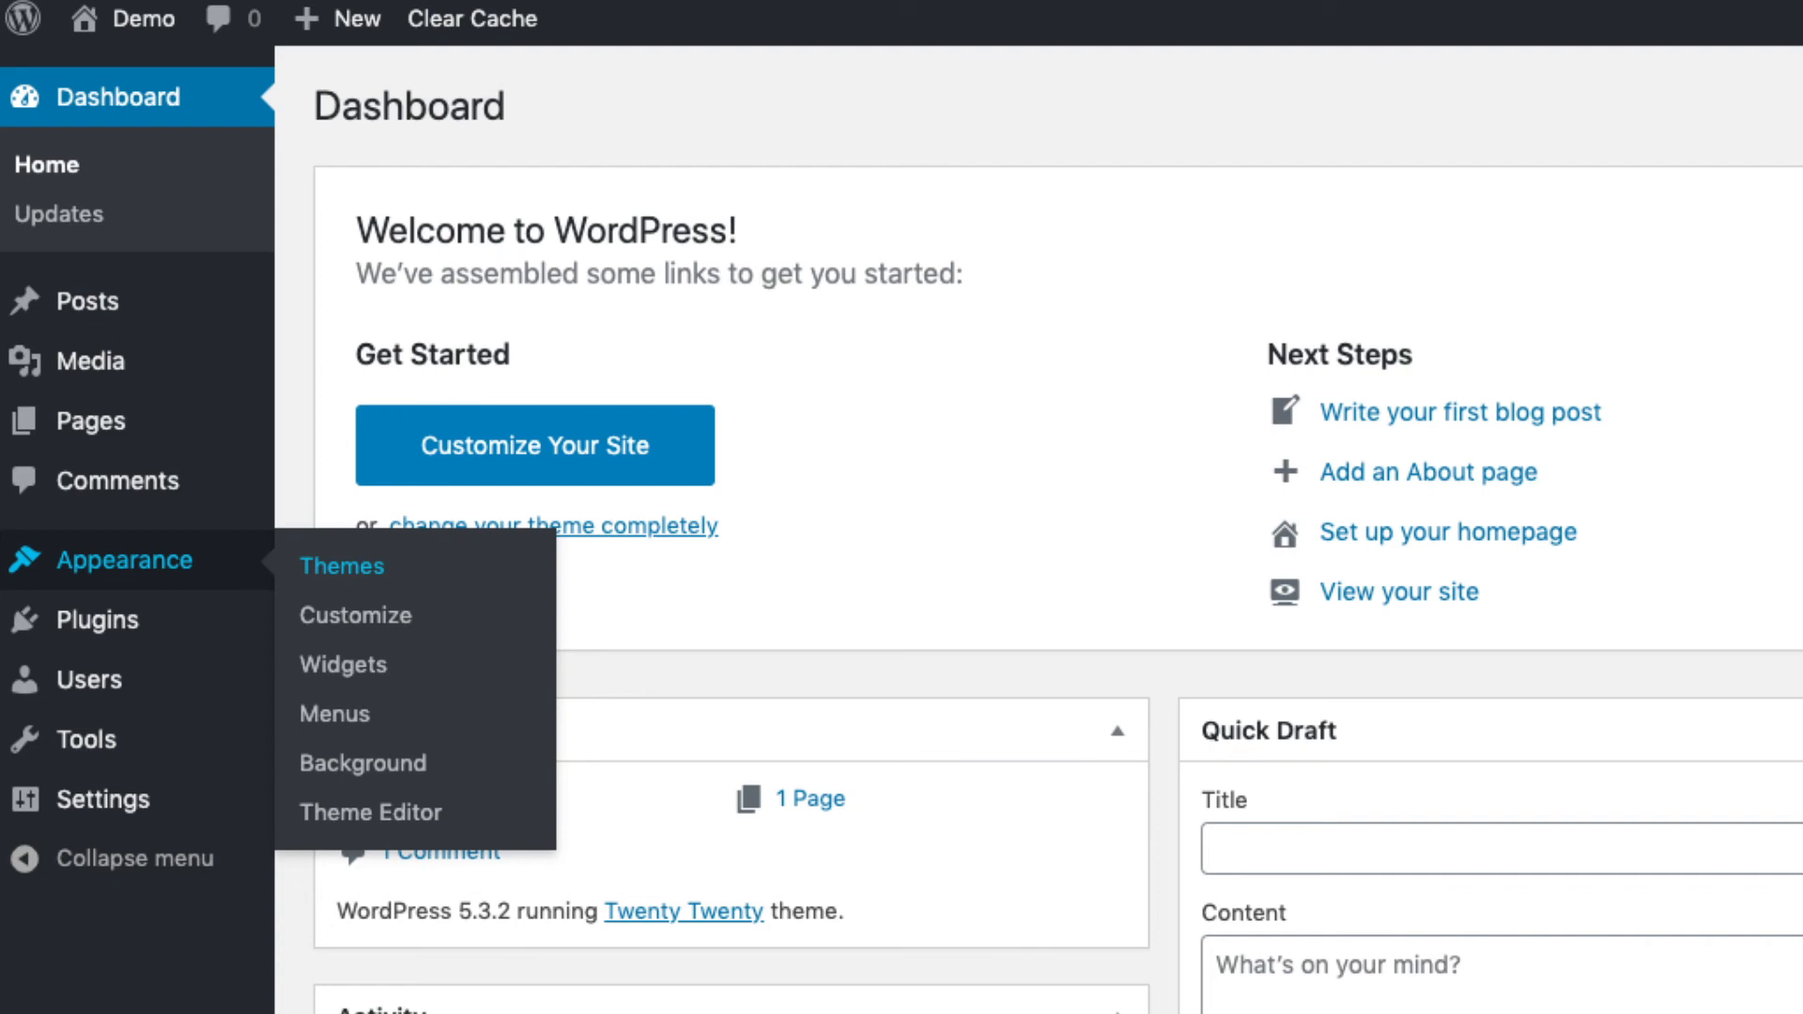
# Step: Browse Add Themes under Appearance, comparing Popular and Featured, and hover Install on VW Consulting
pyautogui.click(340, 565)
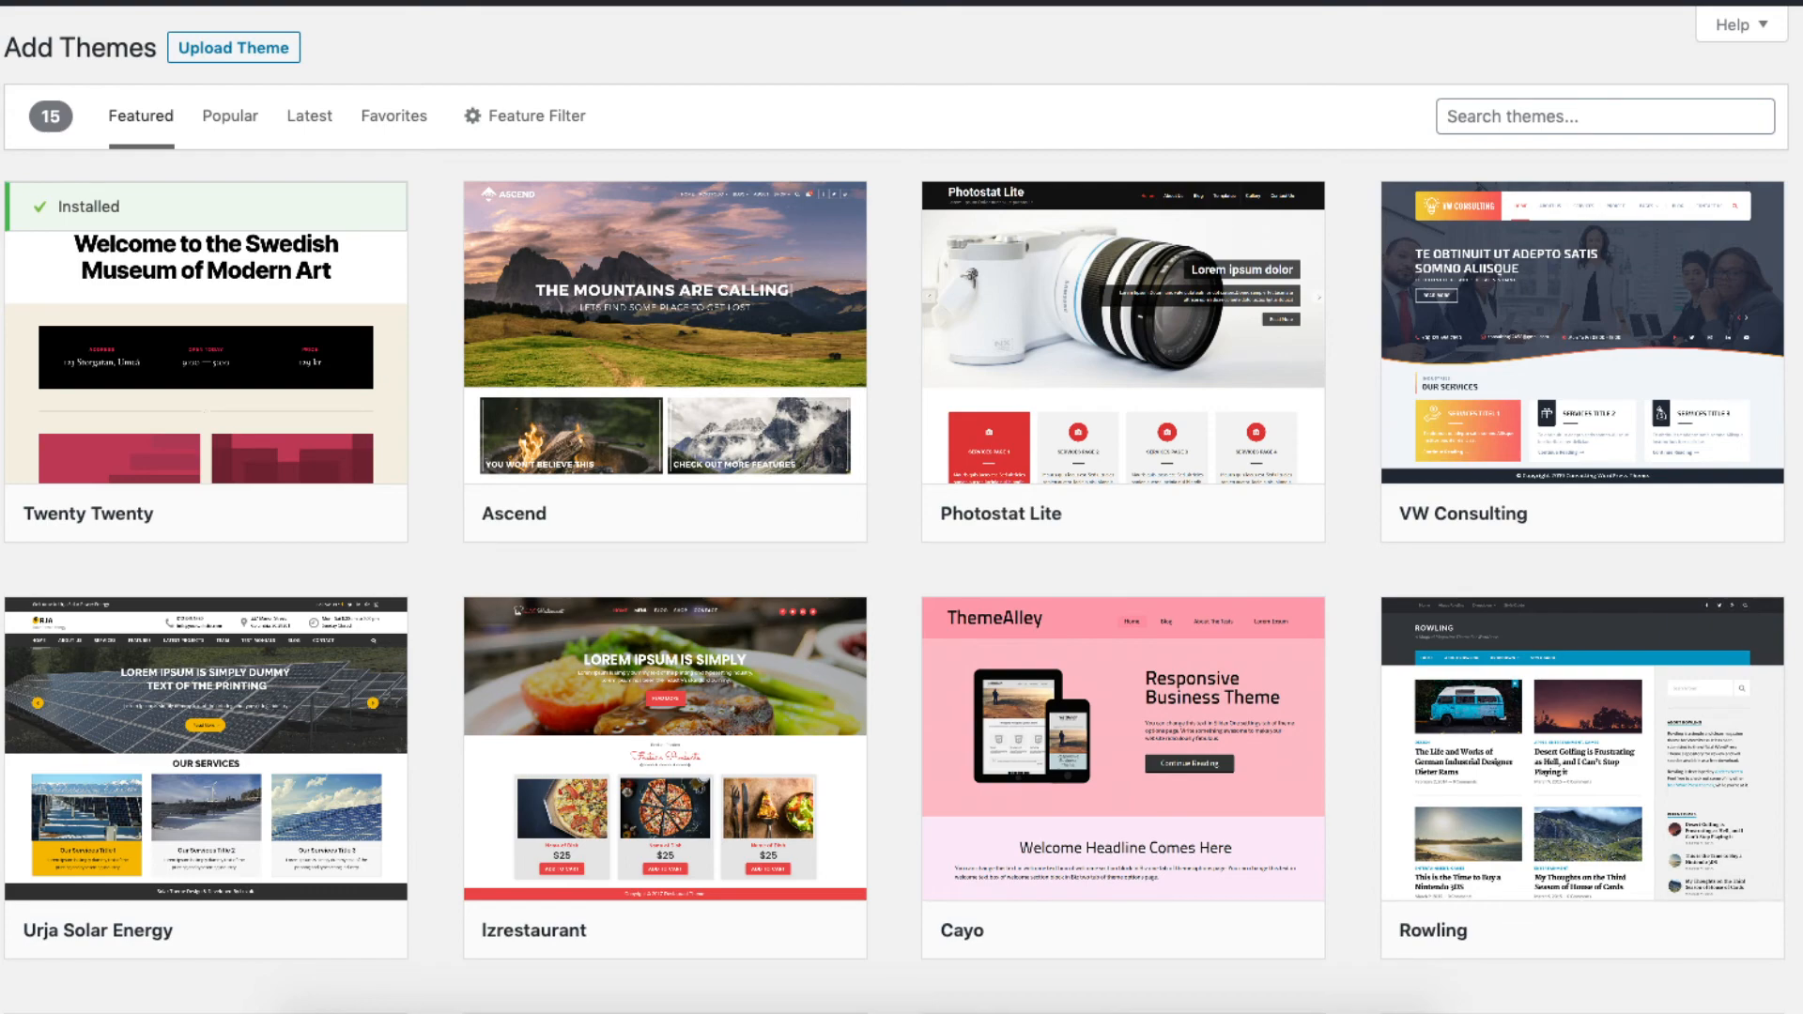
pyautogui.click(242, 109)
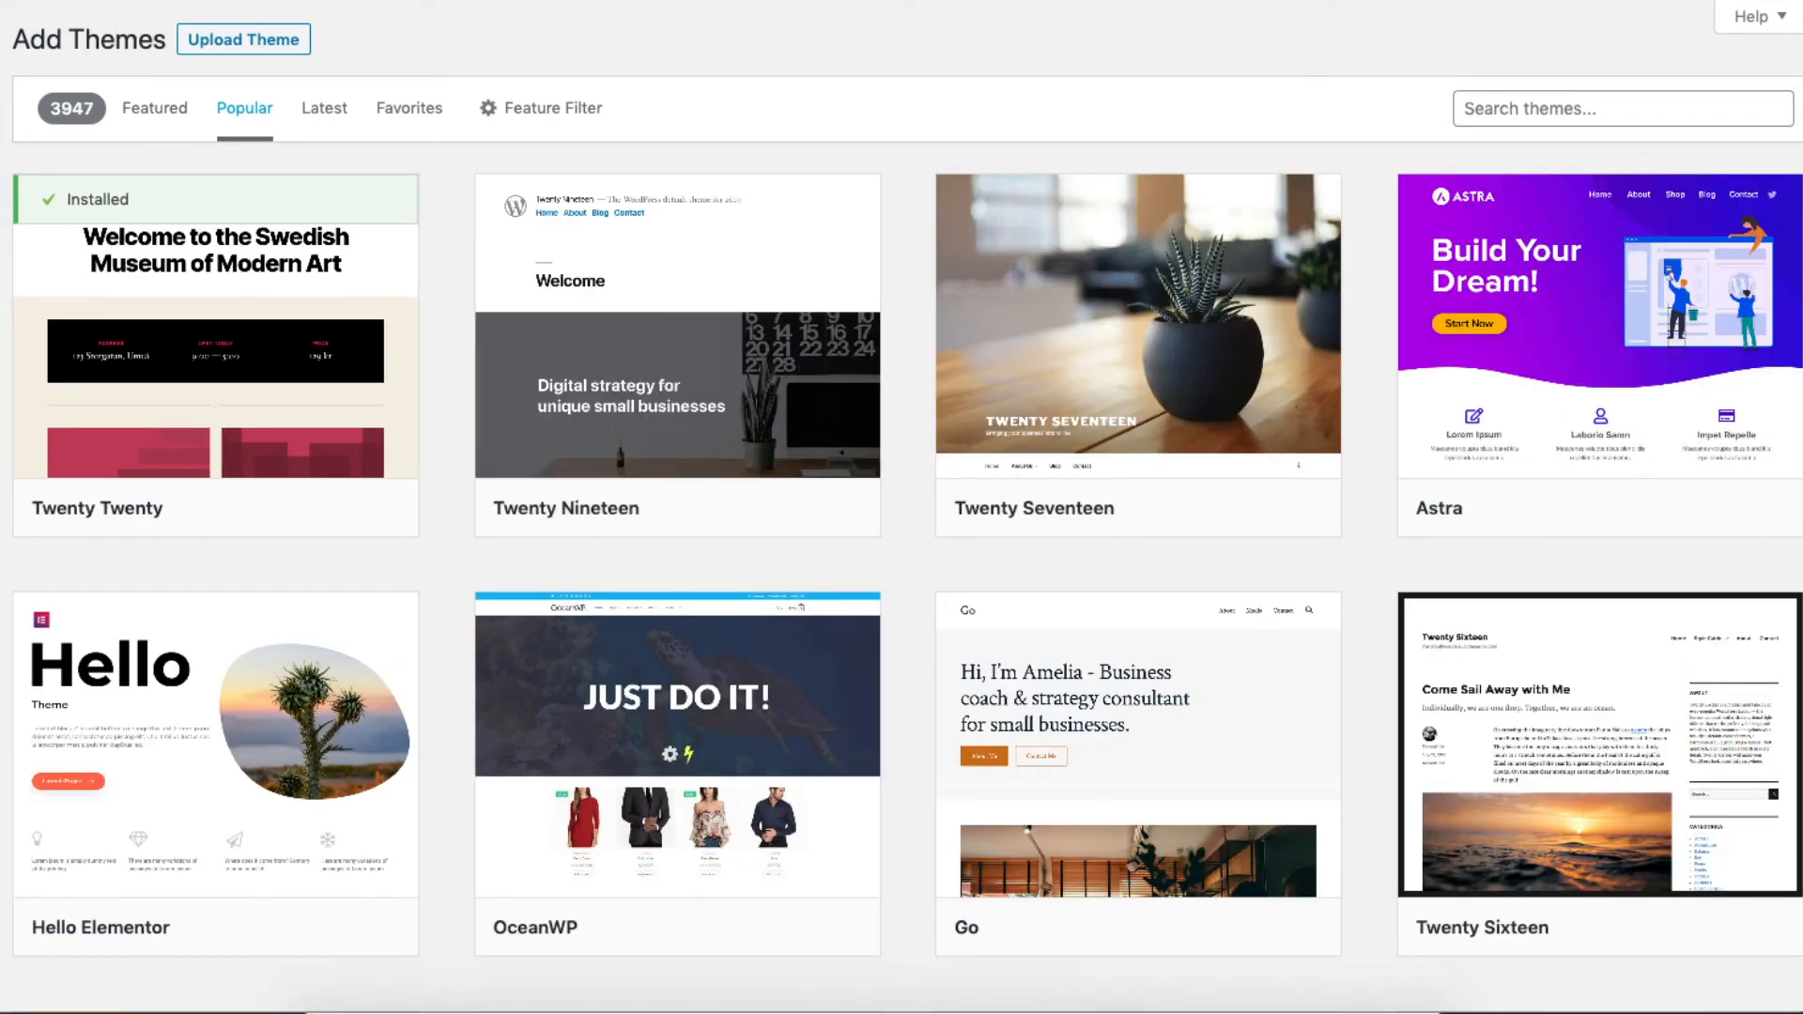
pyautogui.click(143, 120)
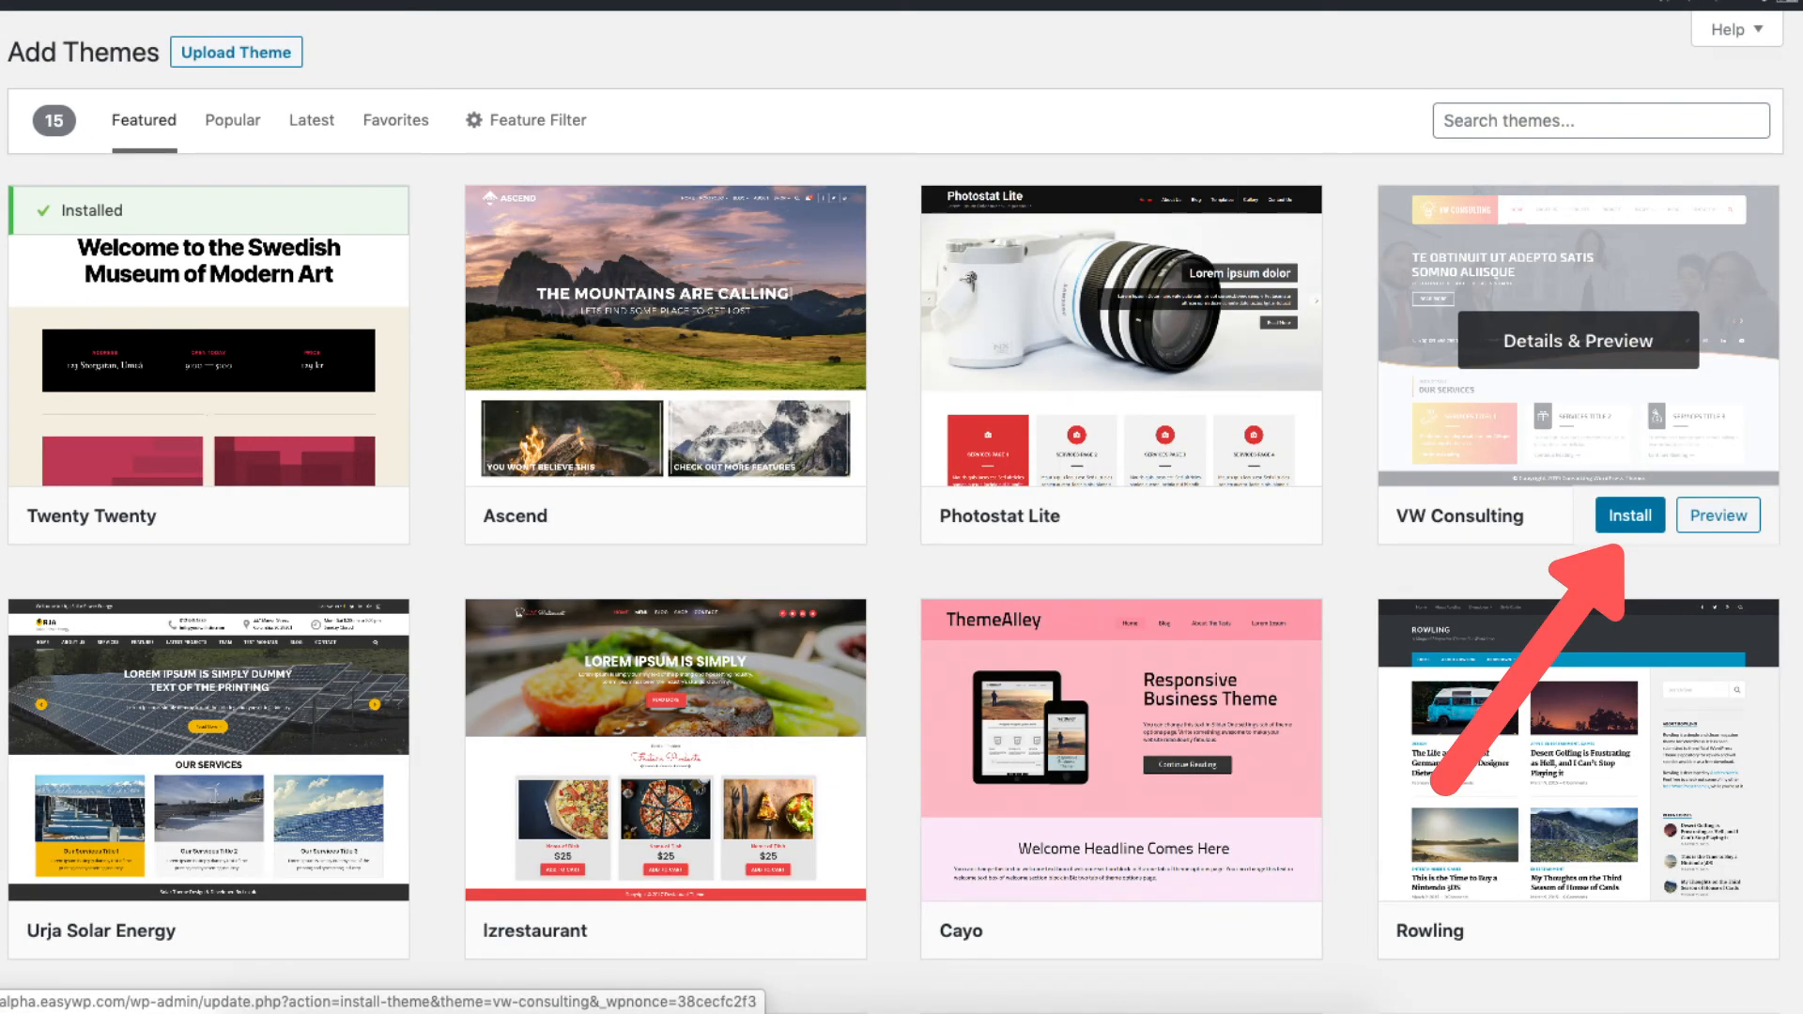
pyautogui.click(1629, 514)
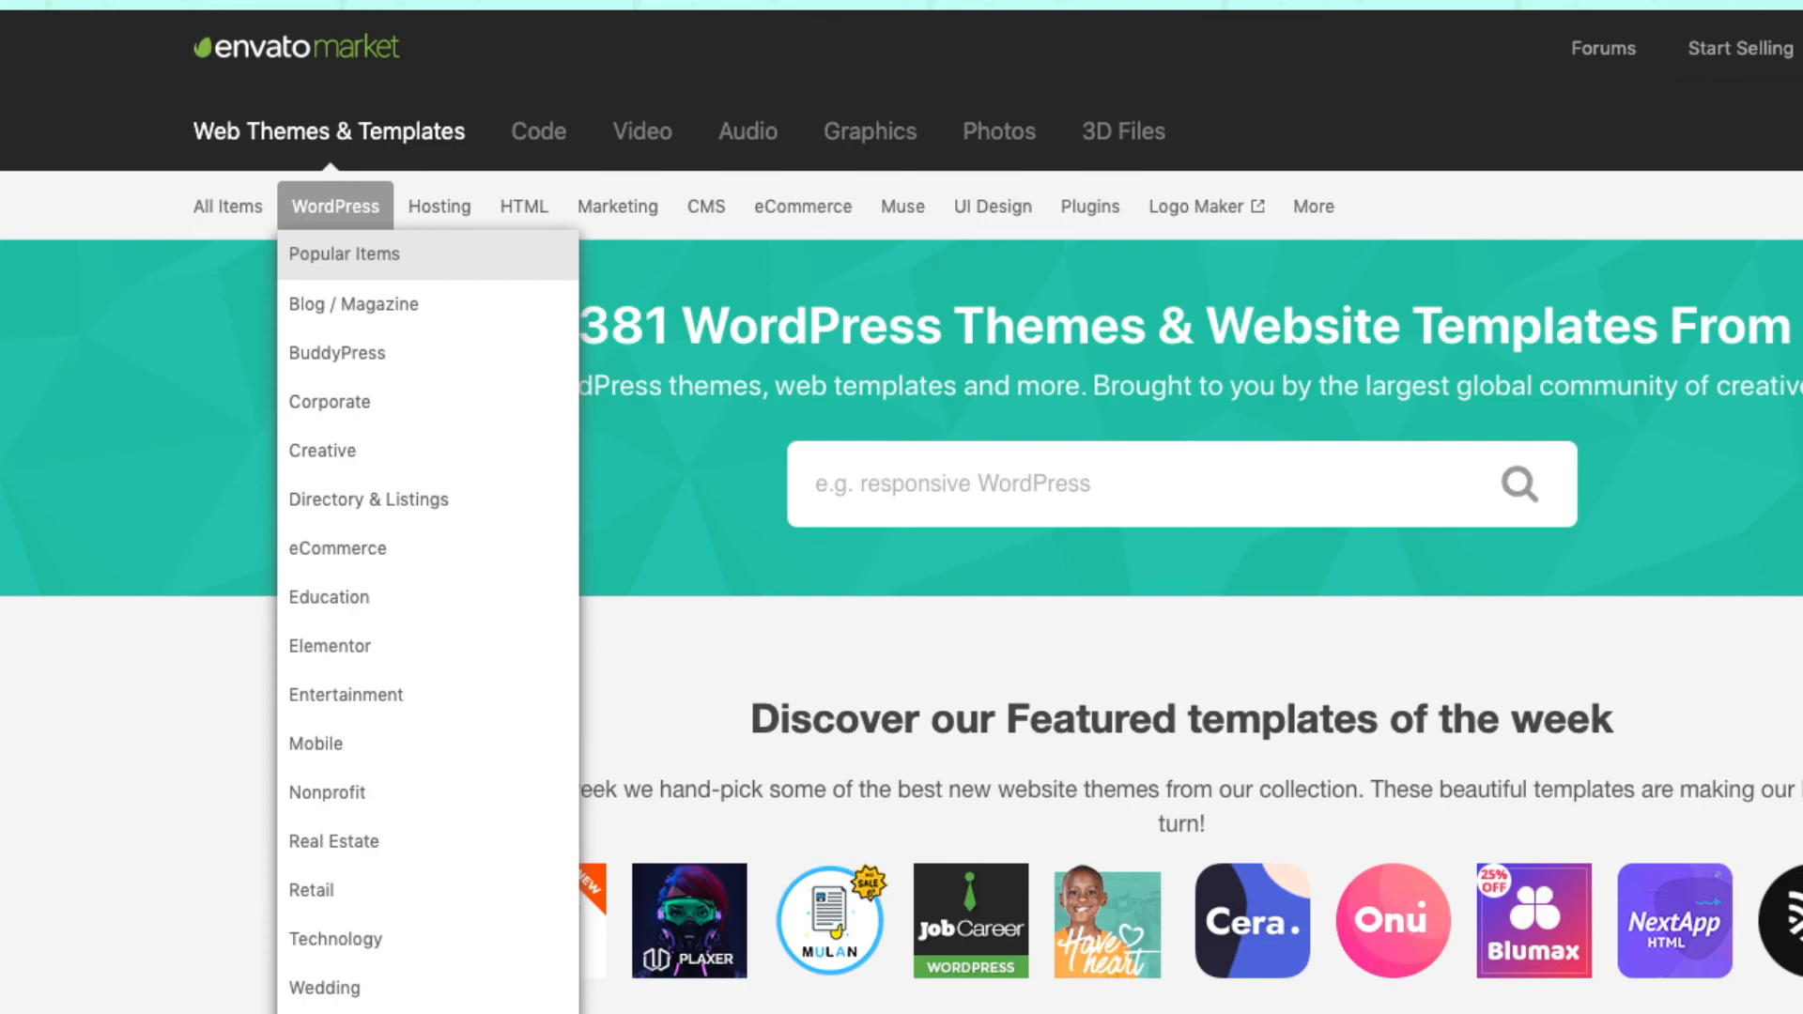
# Step: Browse the WordPress category under Web Themes & Templates on Envato Market
pyautogui.click(334, 206)
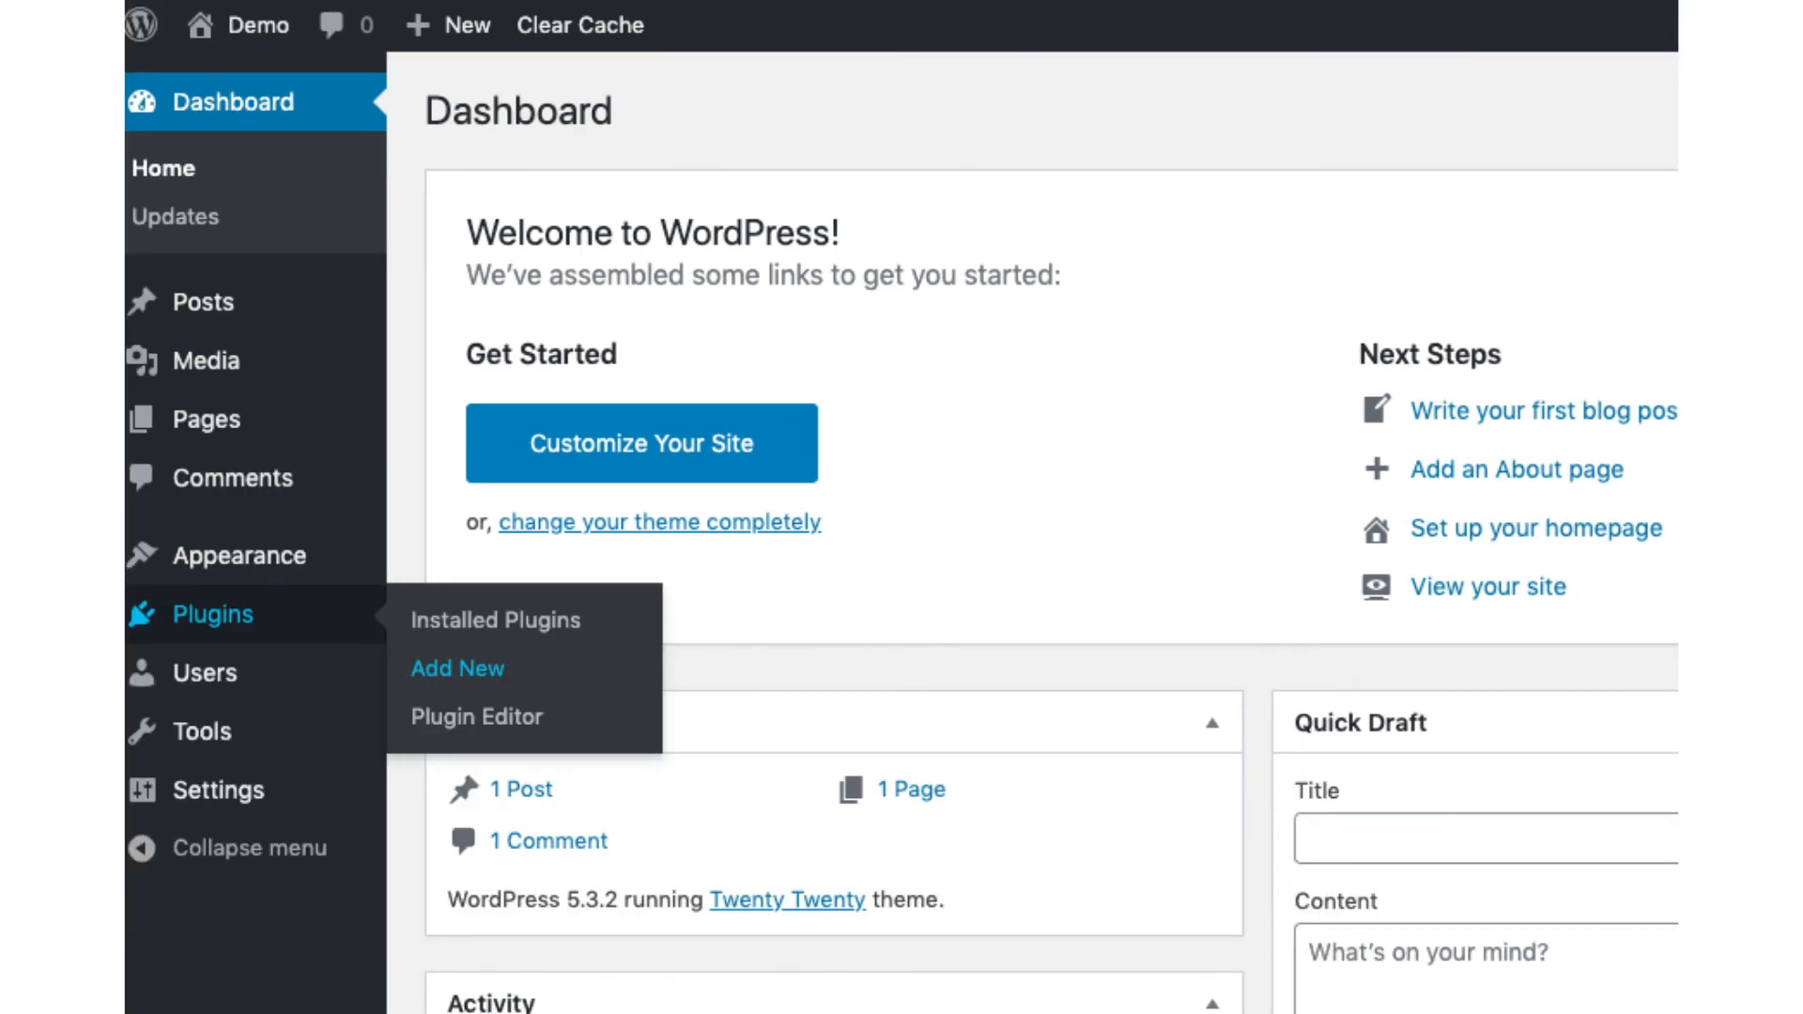
# Step: Go to the Add New plugins page from the dashboard's Plugins menu
pyautogui.click(456, 669)
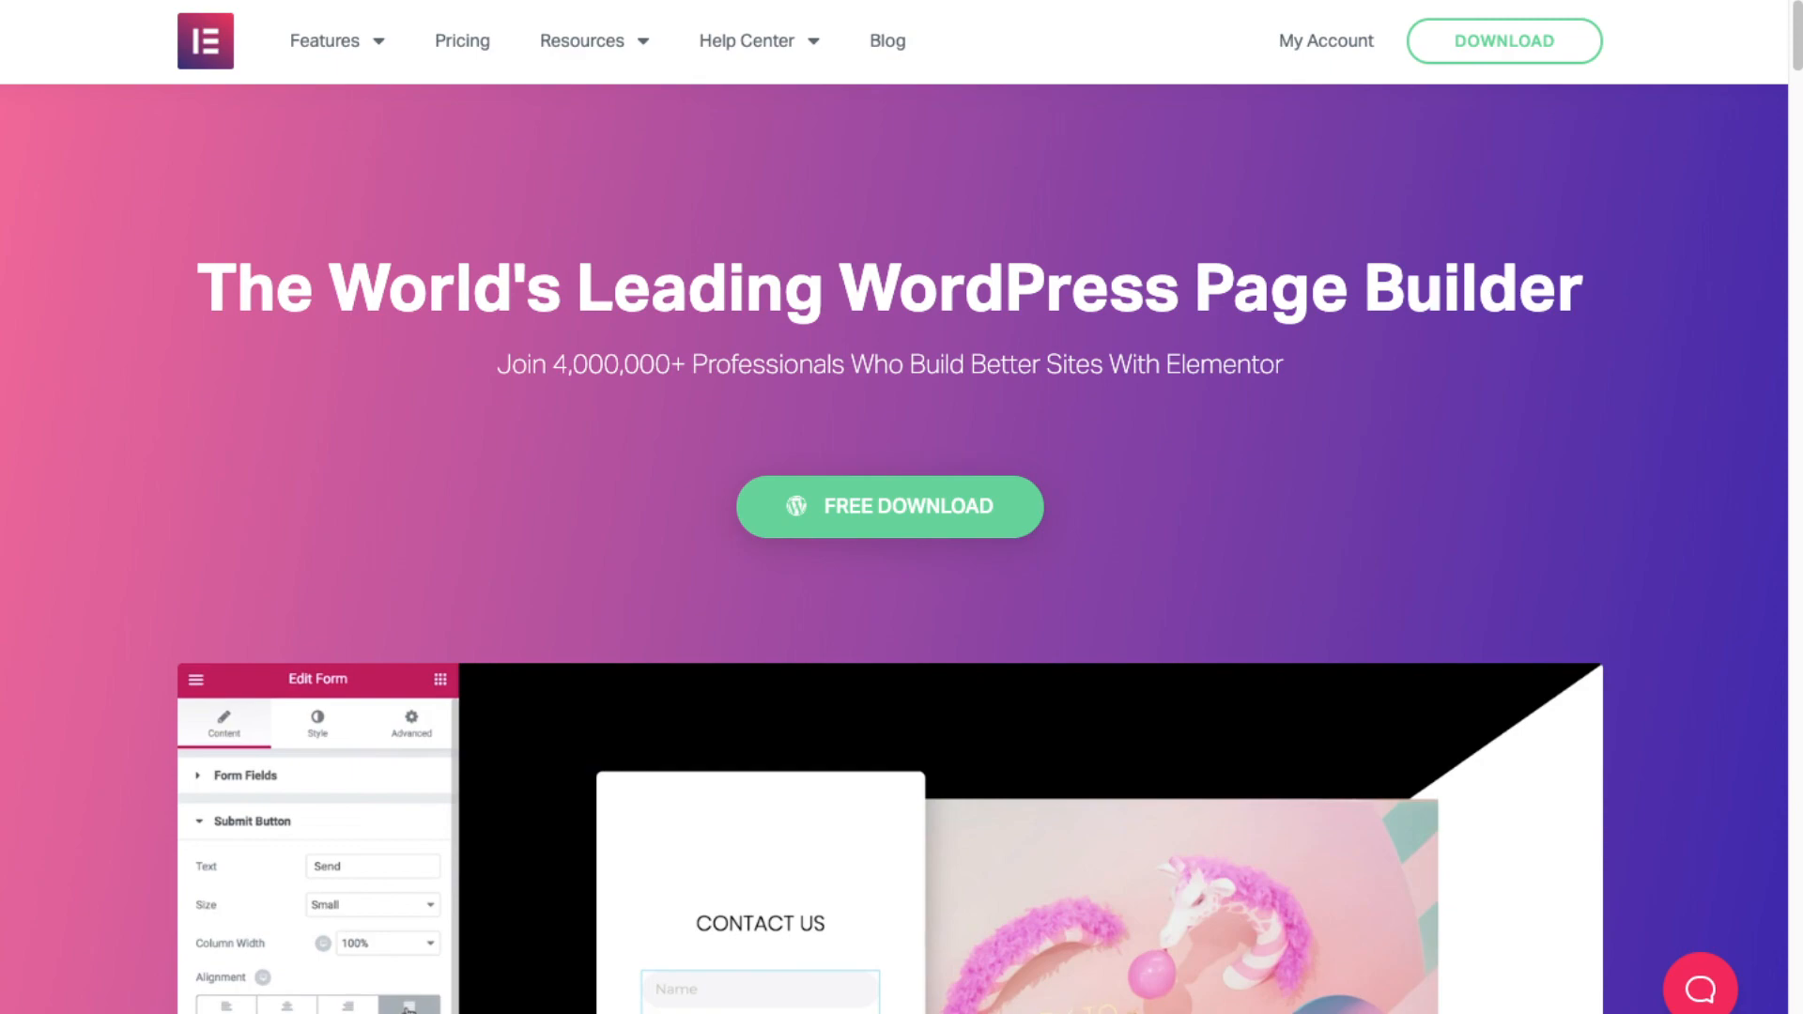
# Step: Scroll down the Elementor homepage to see its page builder features and free offer
pyautogui.scroll(-3)
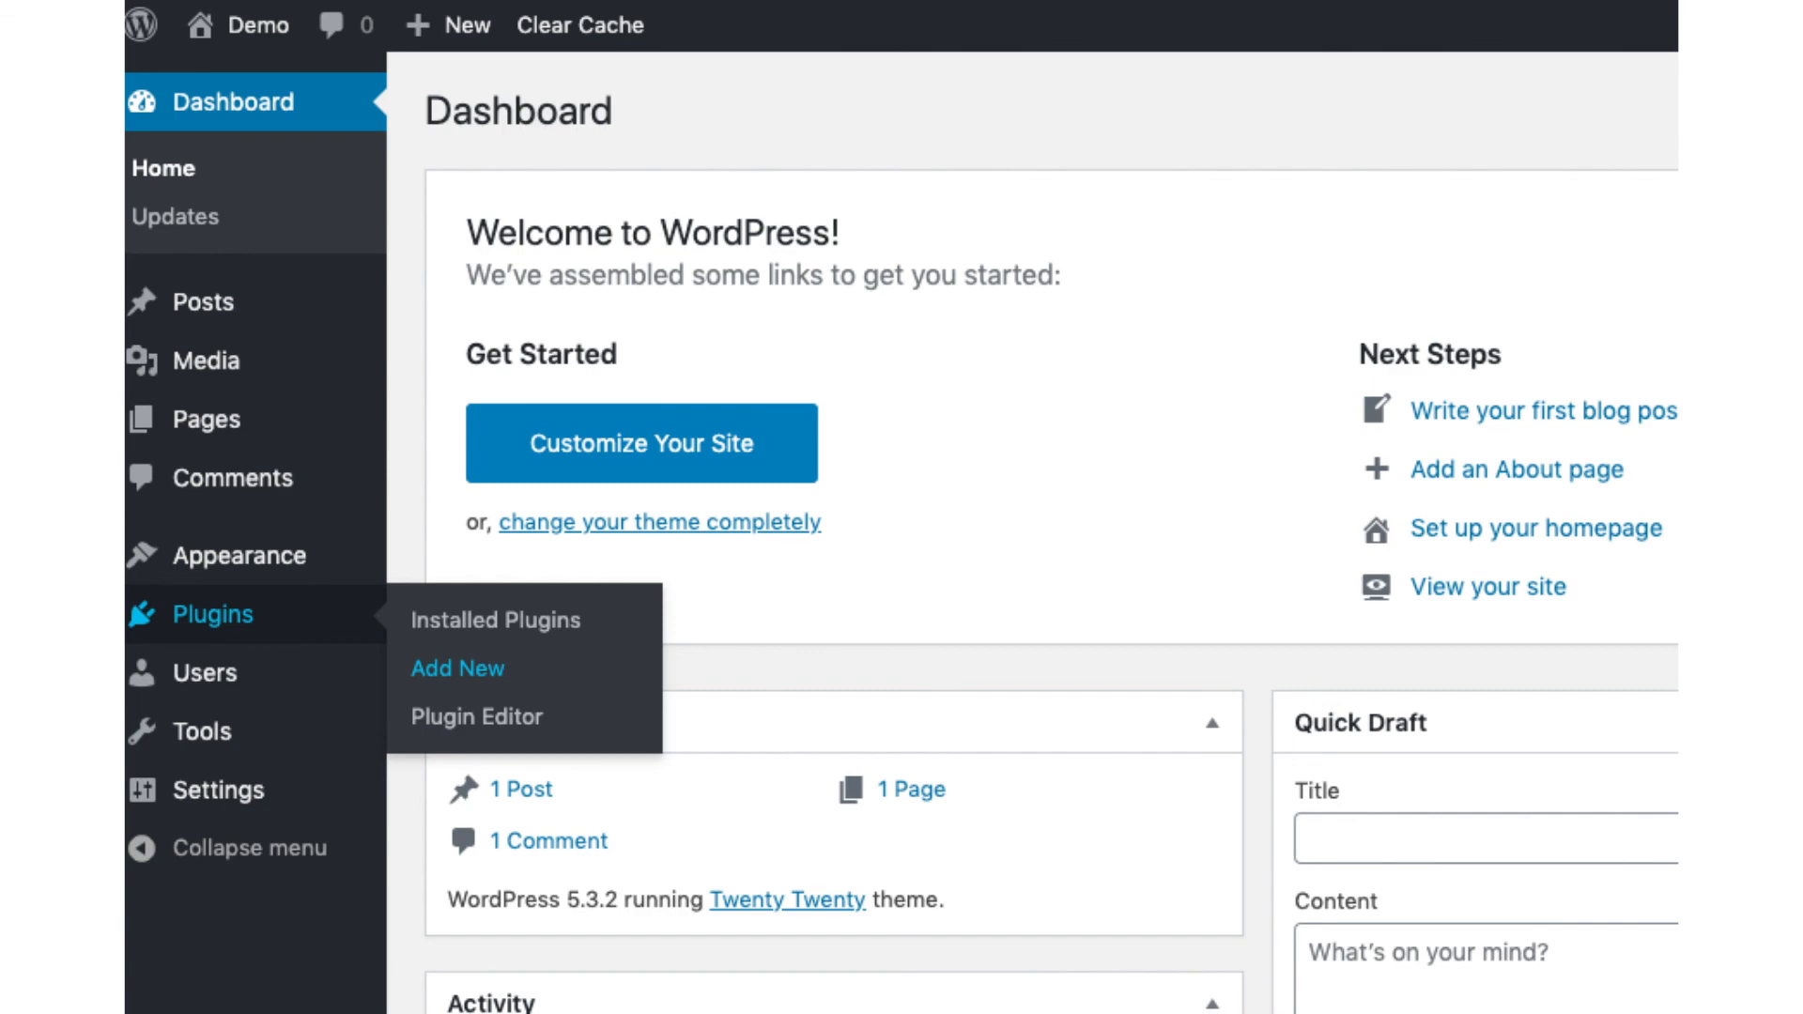
# Step: From Add New plugins, search elementor and install the Elementor Page Builder plugin
pyautogui.click(458, 668)
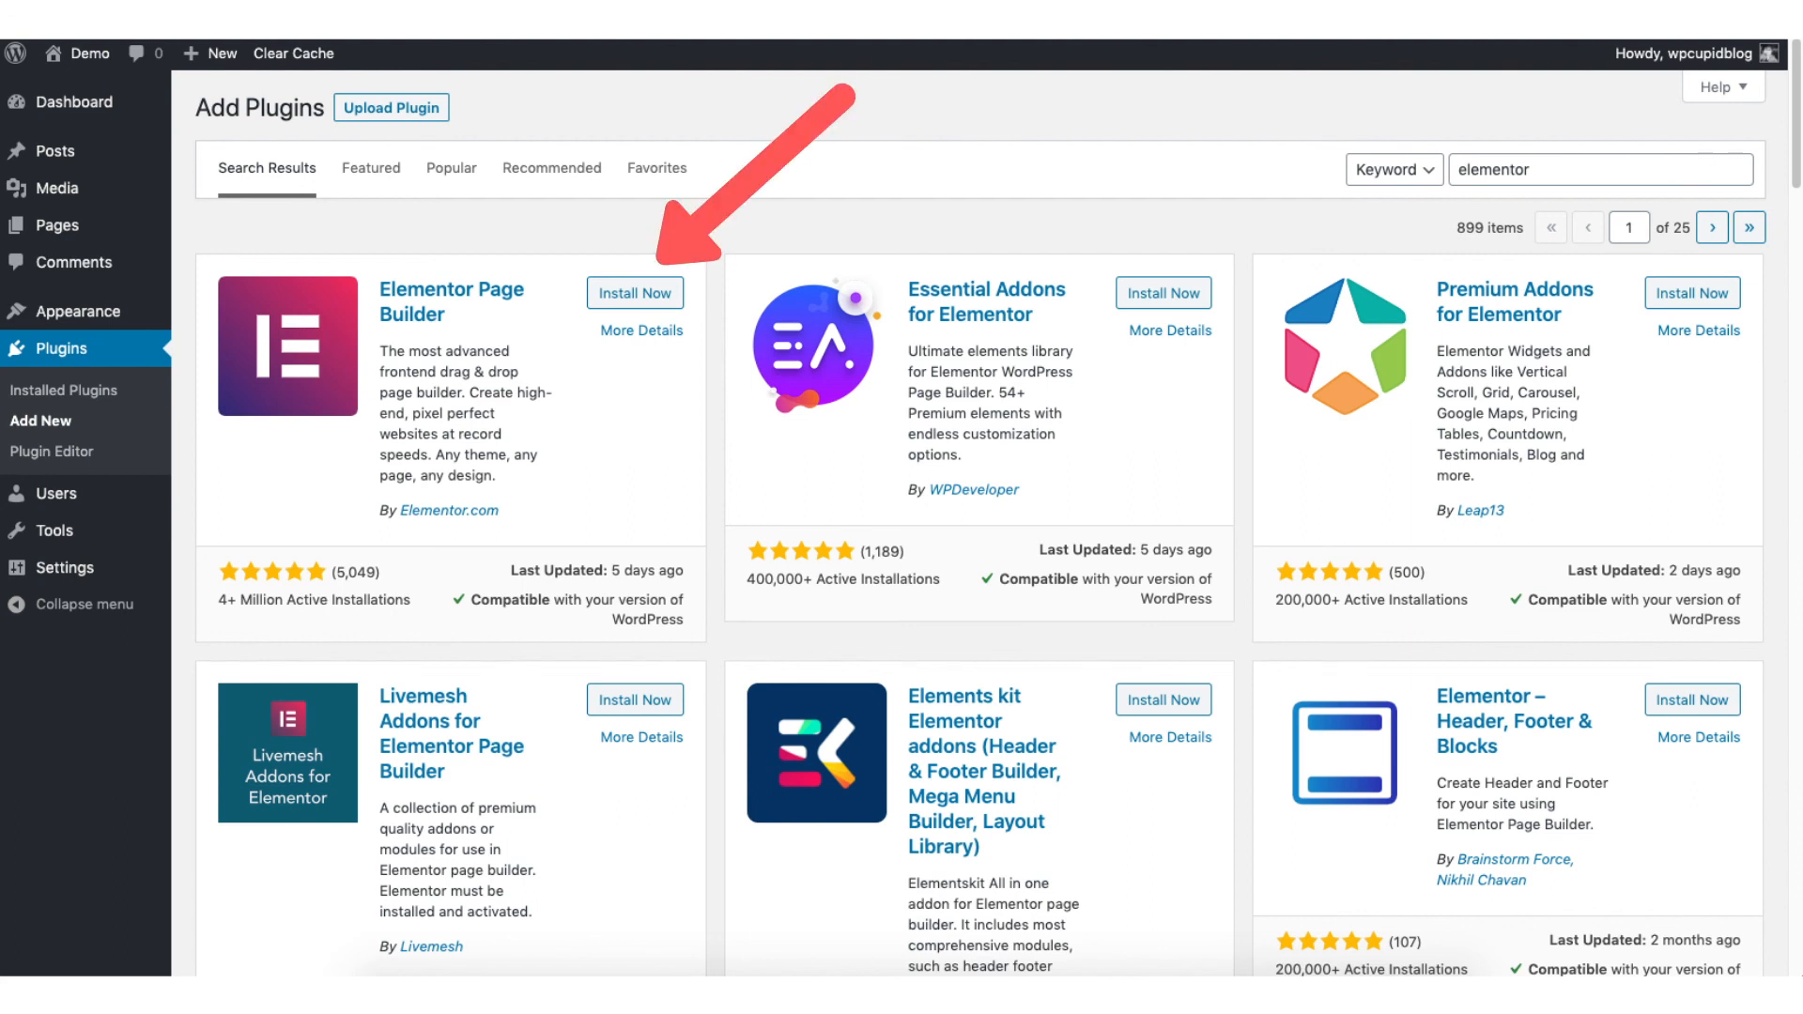
pyautogui.click(633, 294)
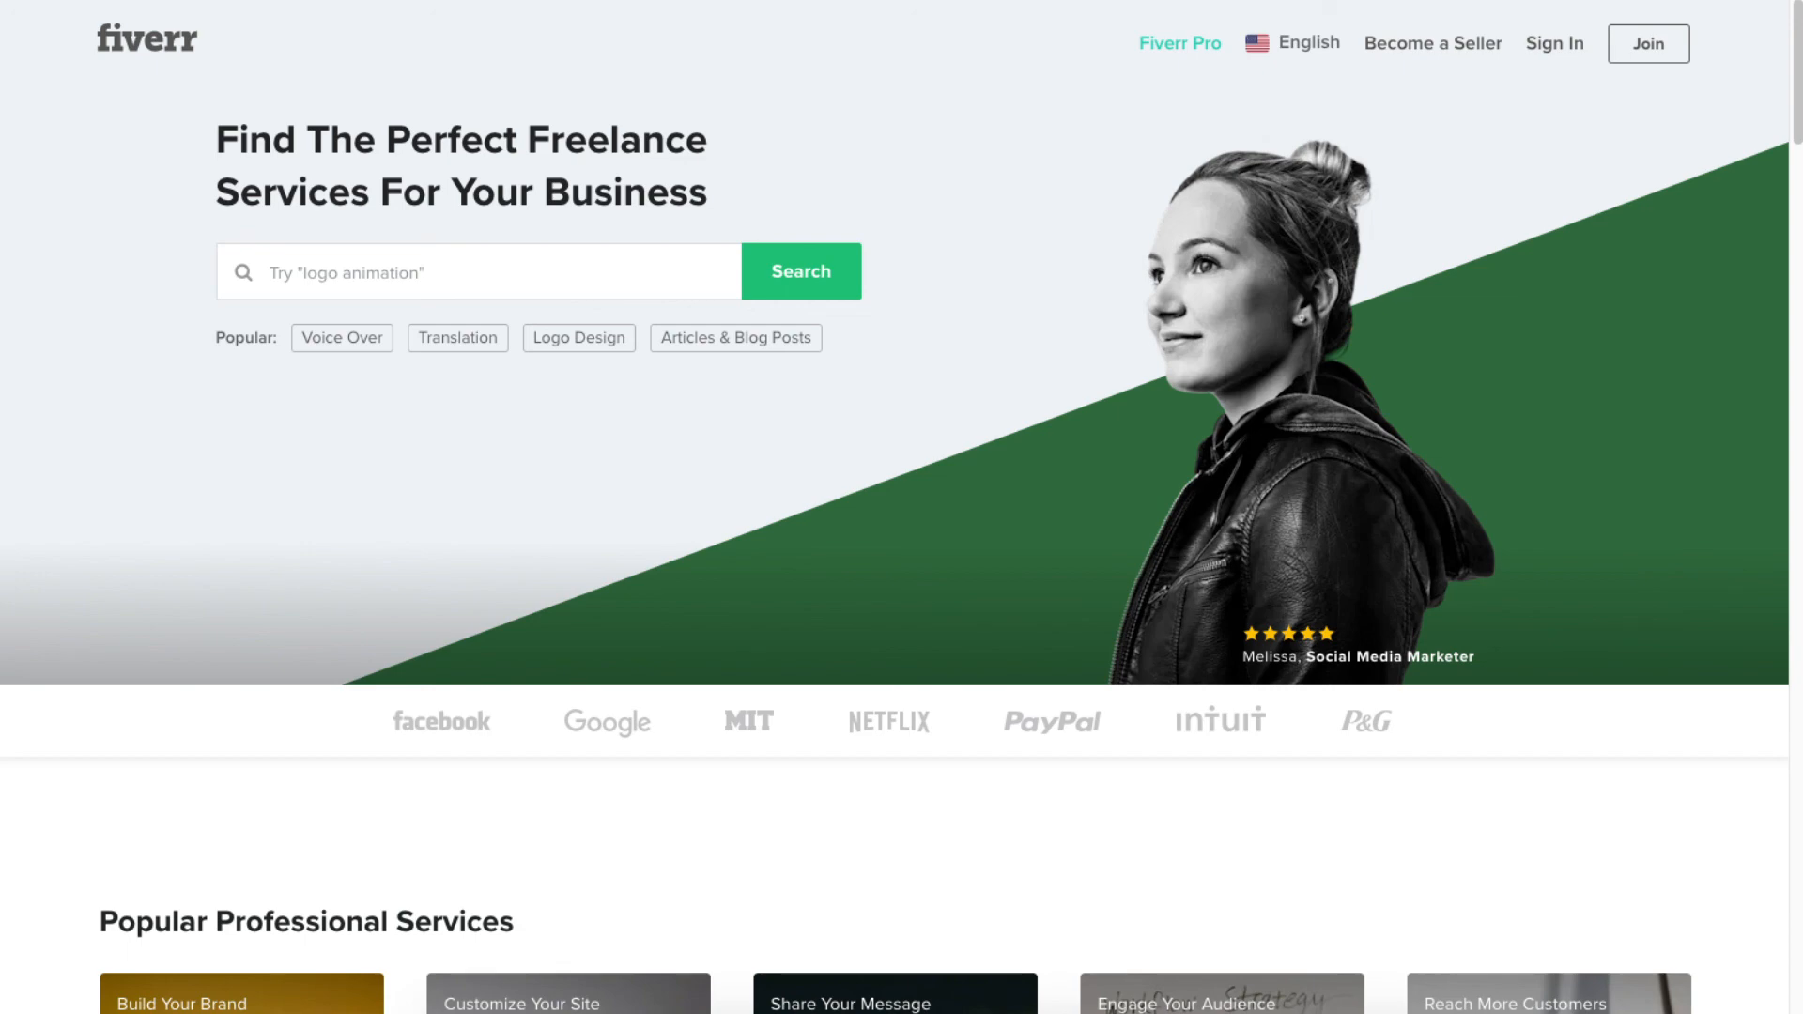
# Step: Scroll the Fiverr homepage down to Popular Professional Services, including WordPress customization
pyautogui.scroll(-3)
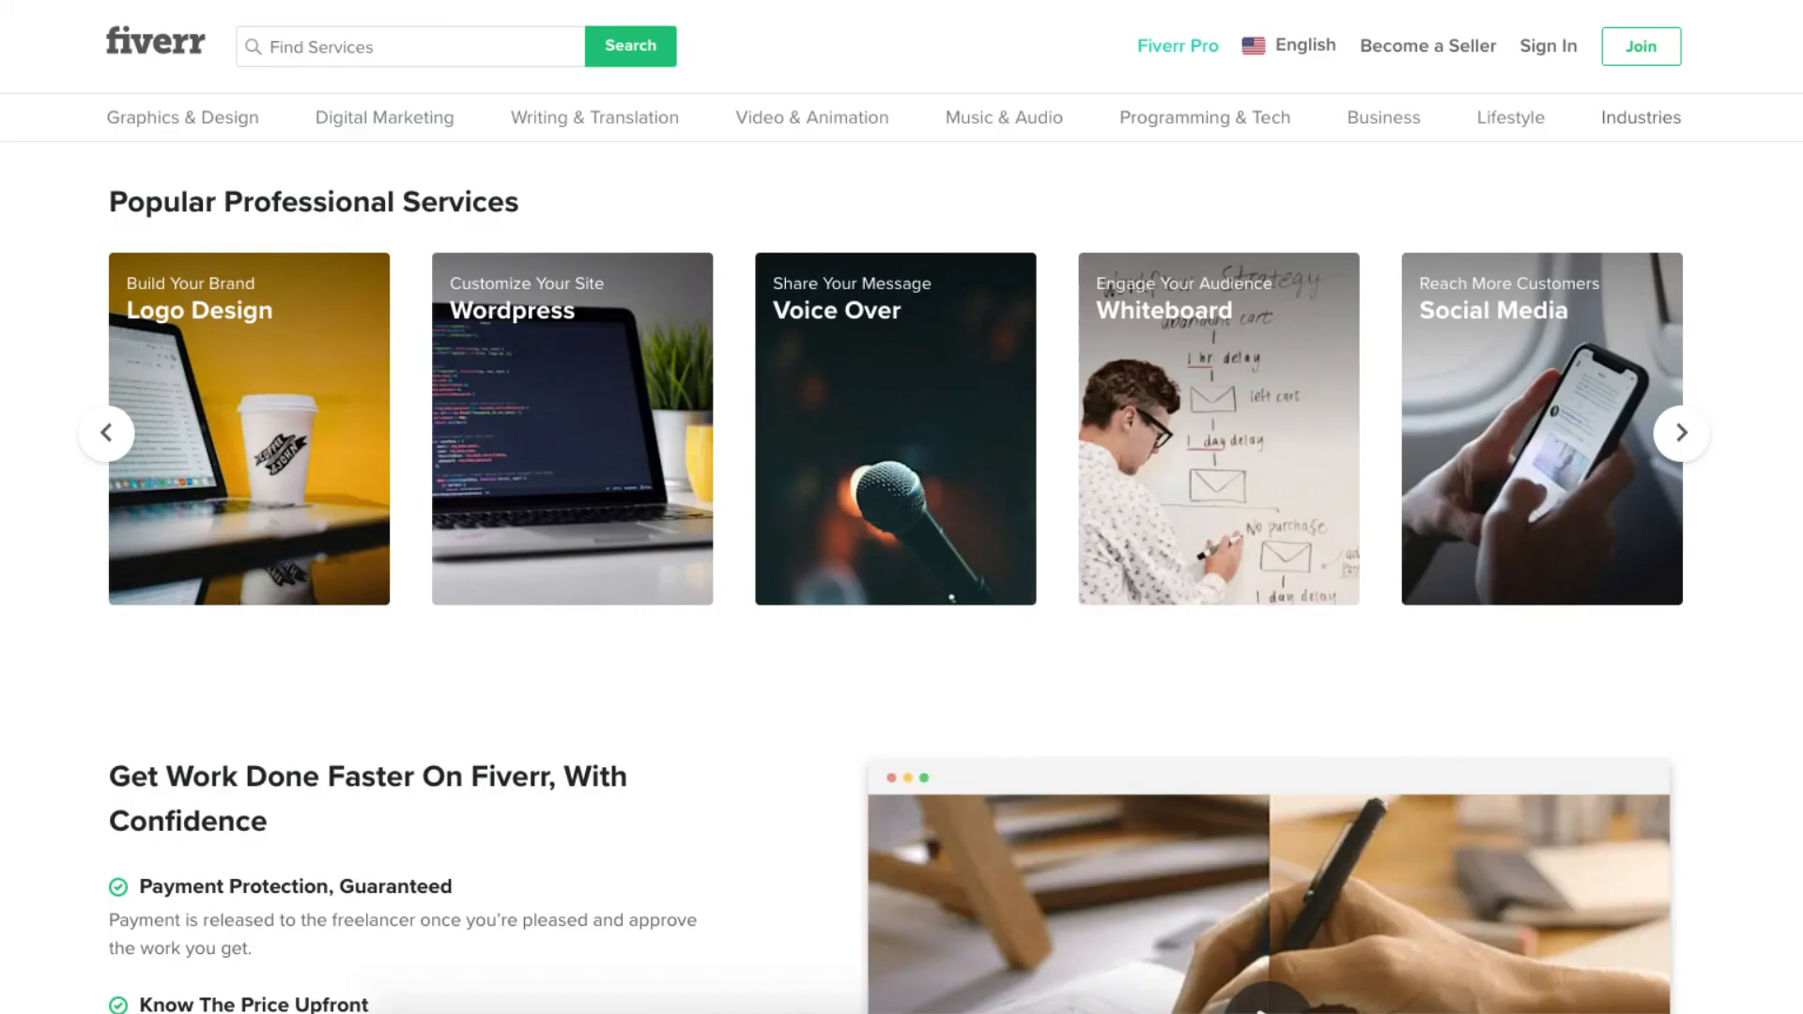